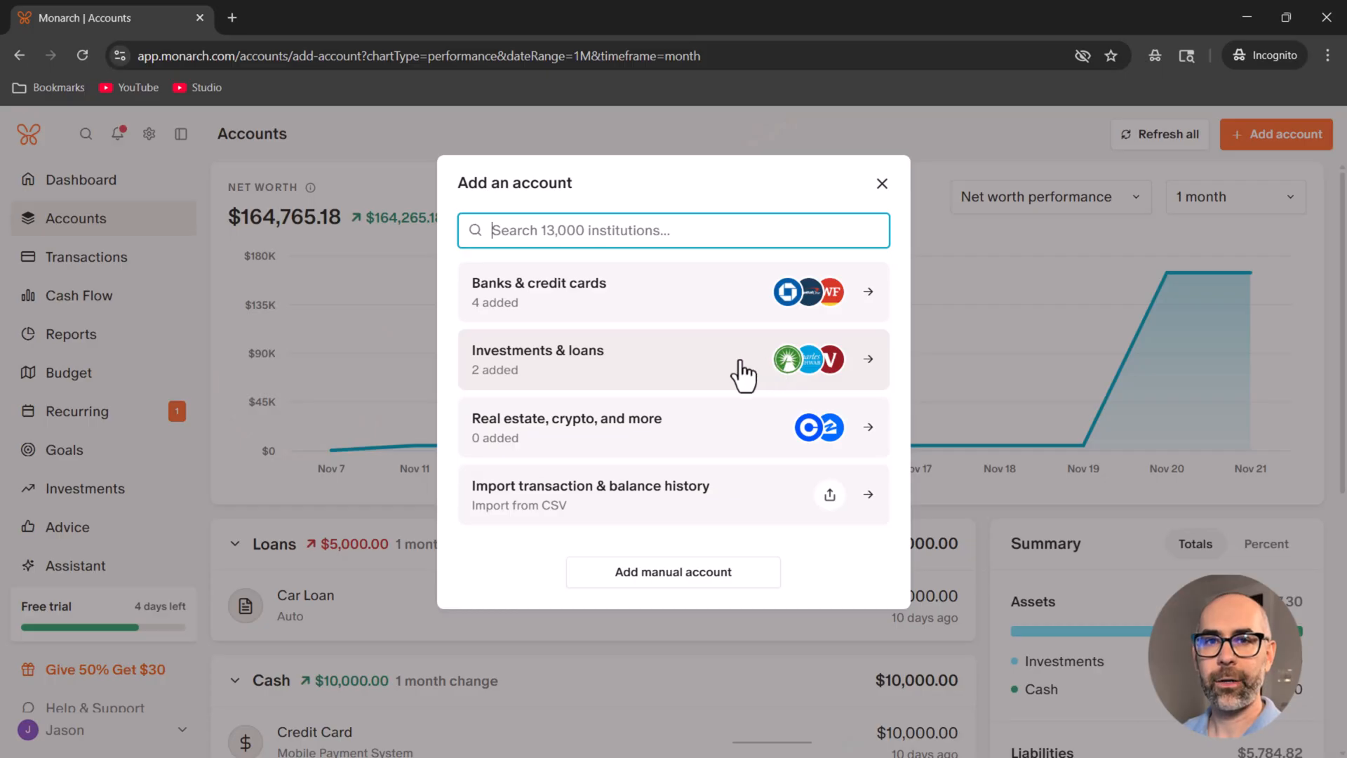
mouse_move(672, 334)
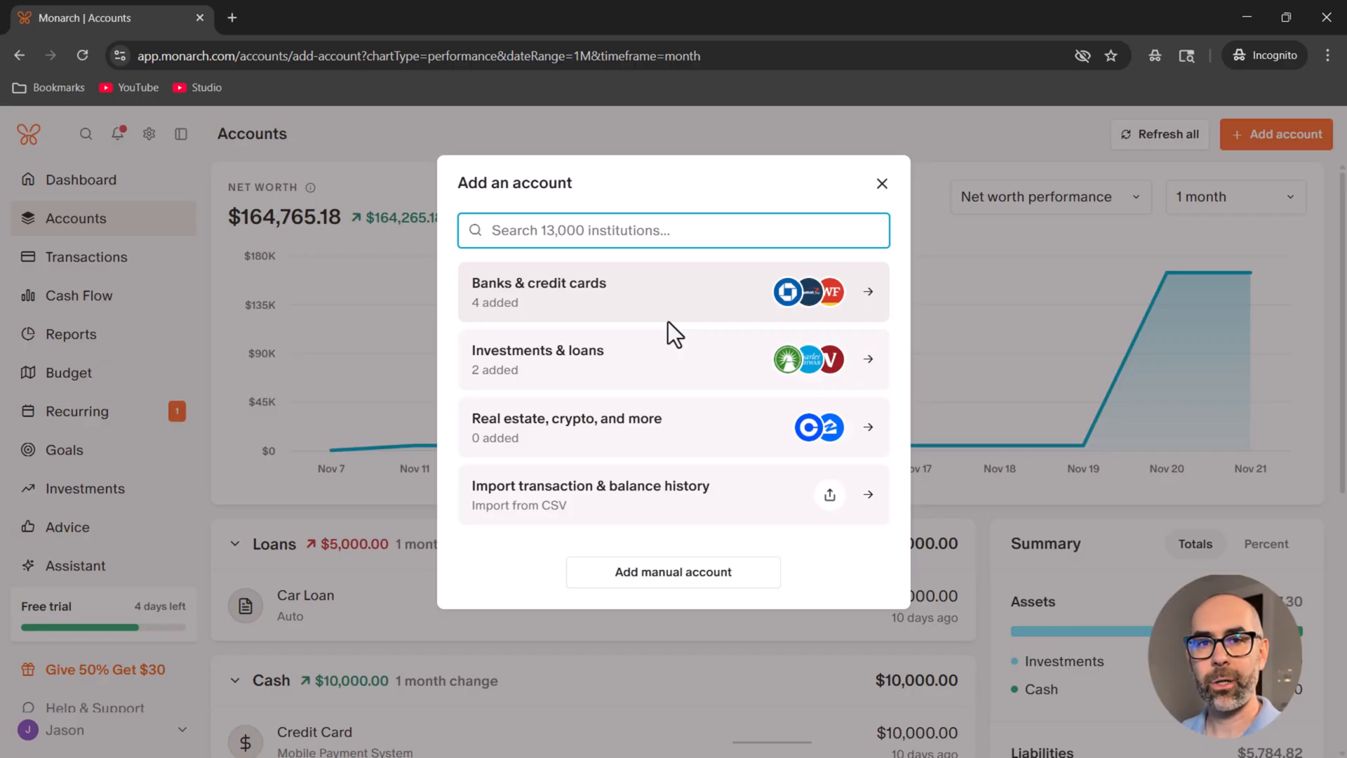
mouse_move(672, 339)
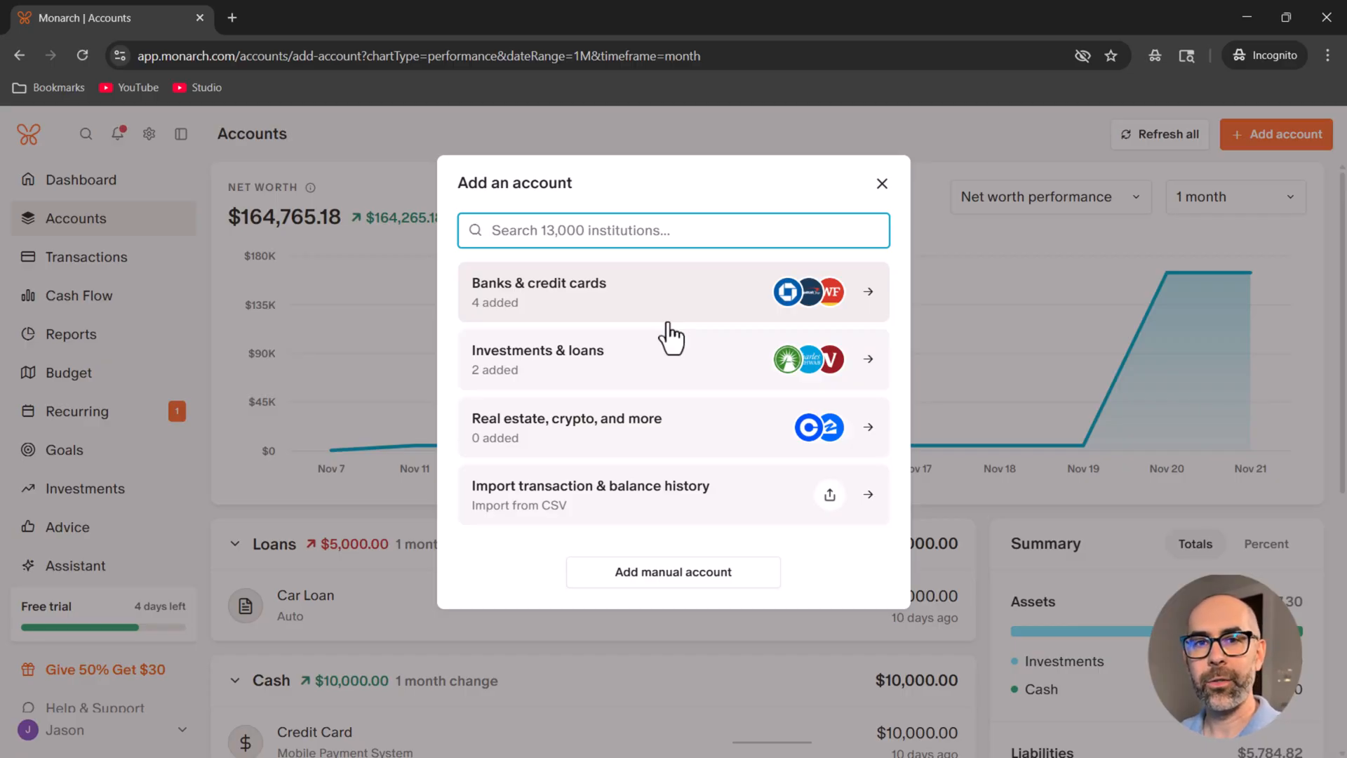
- Browse the popular bank and credit card institutions in Add an account, then close the dialog
left_click(672, 292)
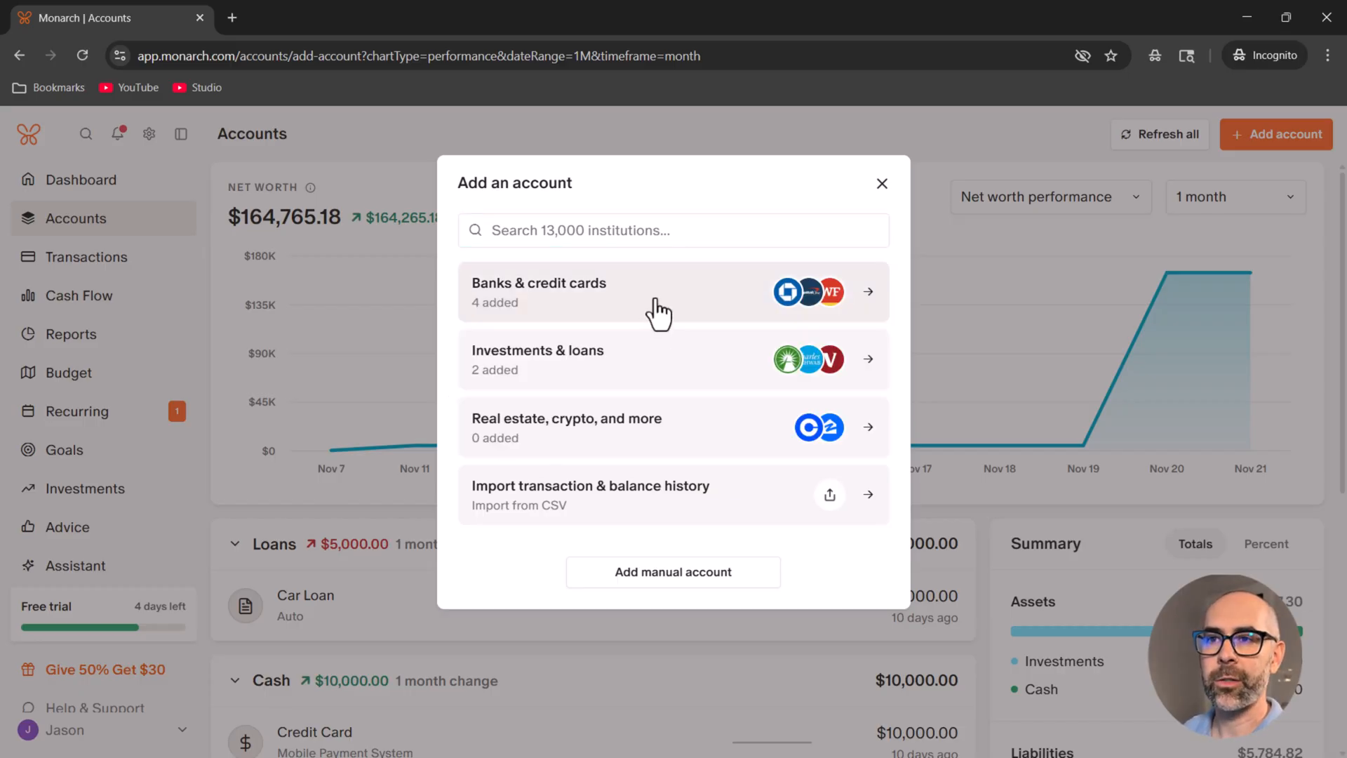
left_click(539, 292)
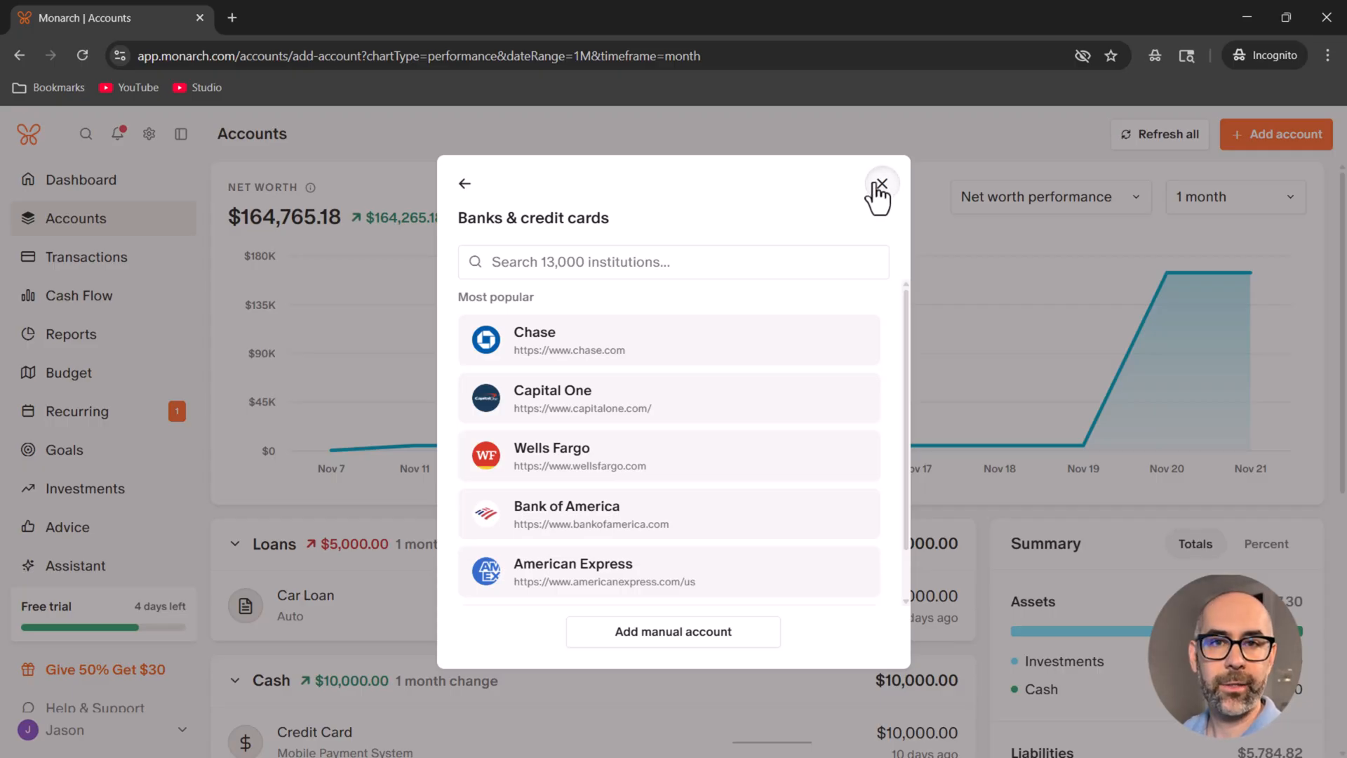
left_click(881, 182)
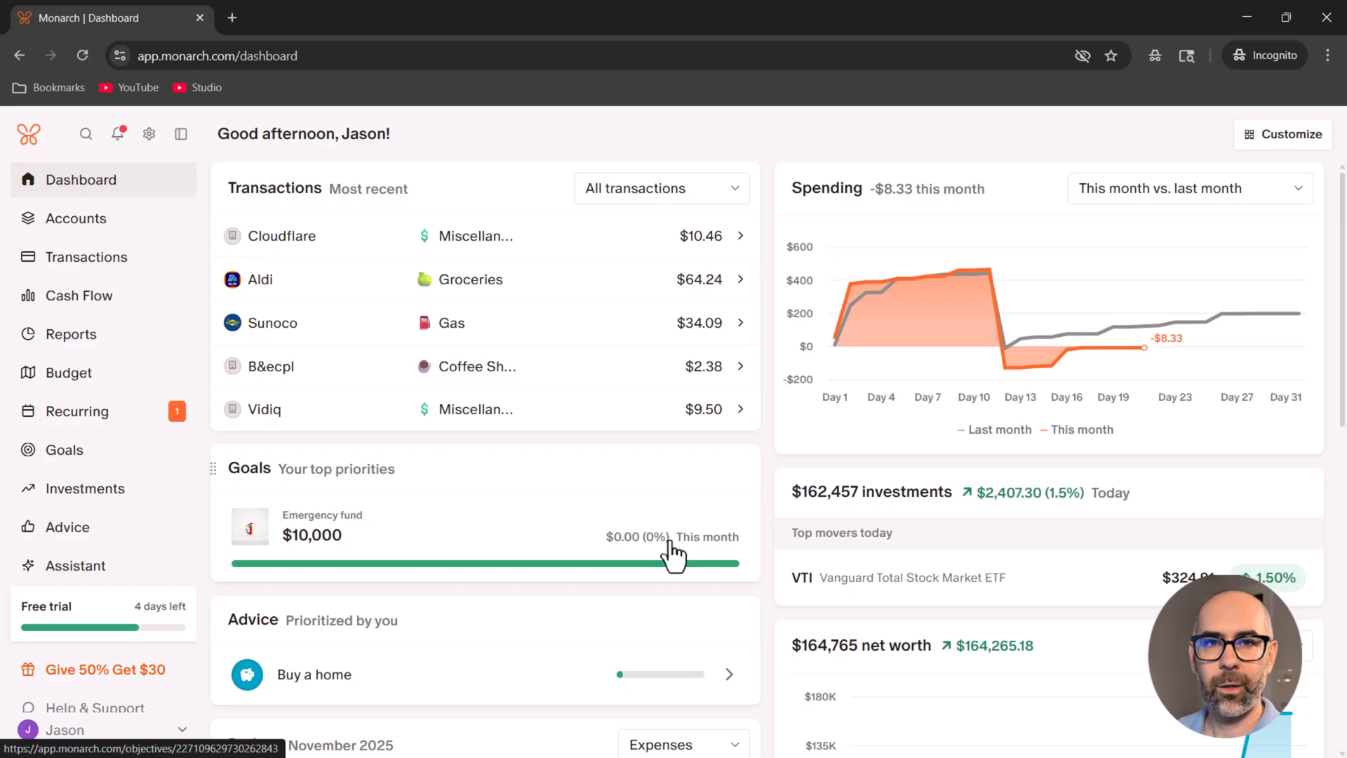
mouse_move(687, 553)
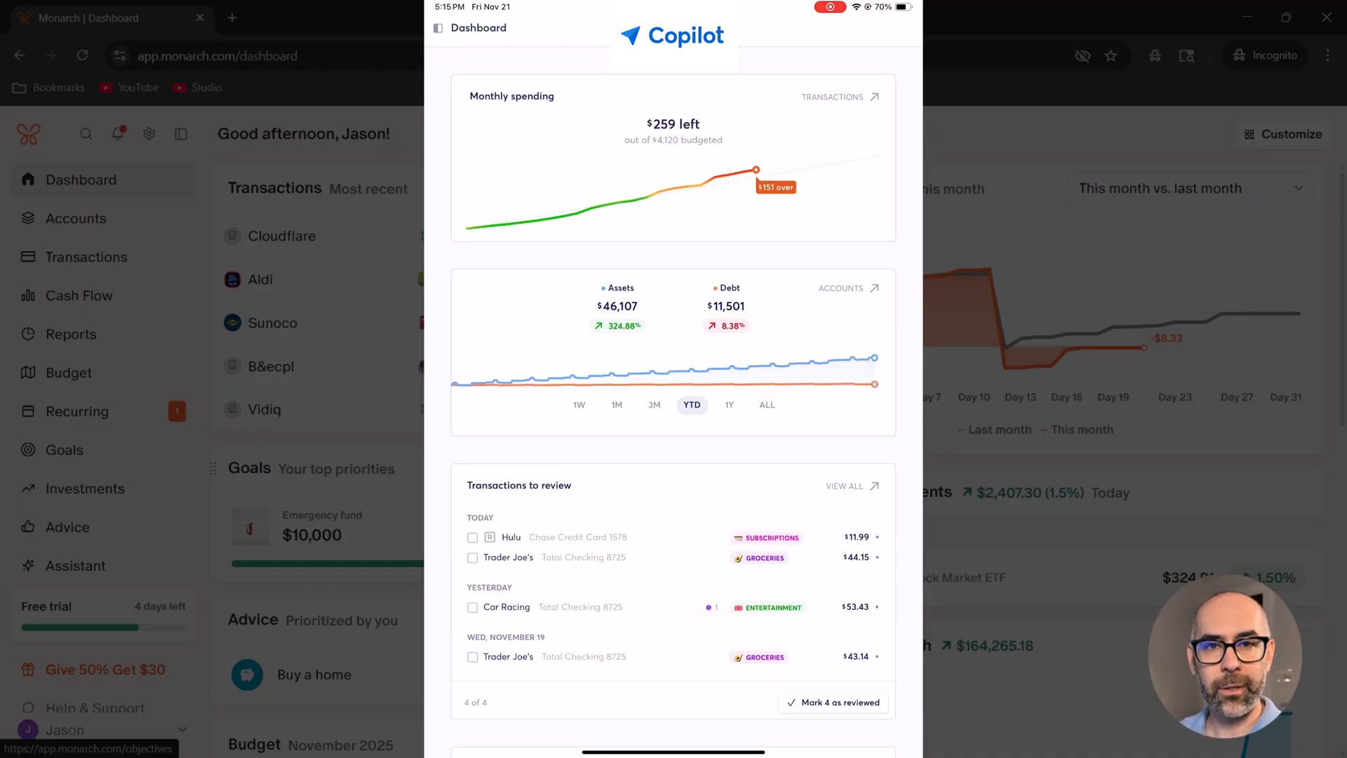
scroll("down", 3)
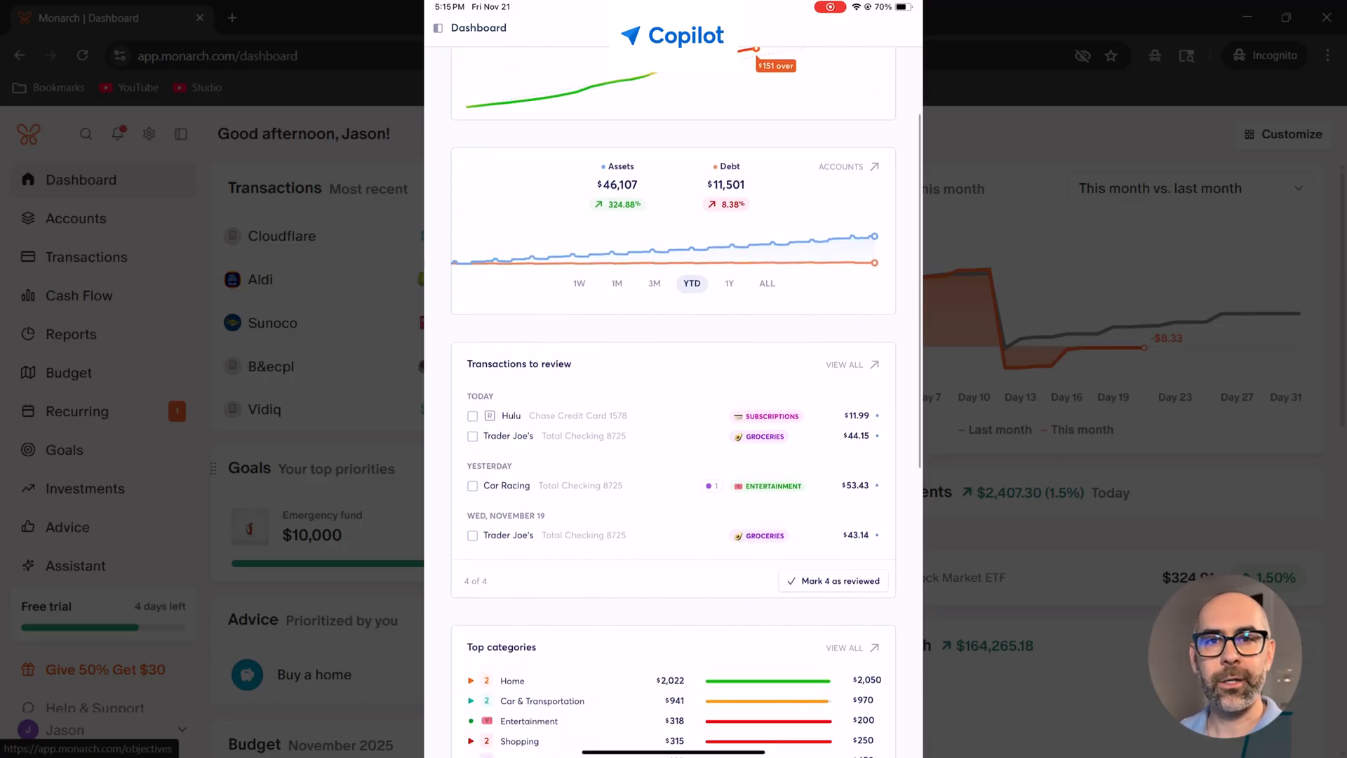
scroll("down", 3)
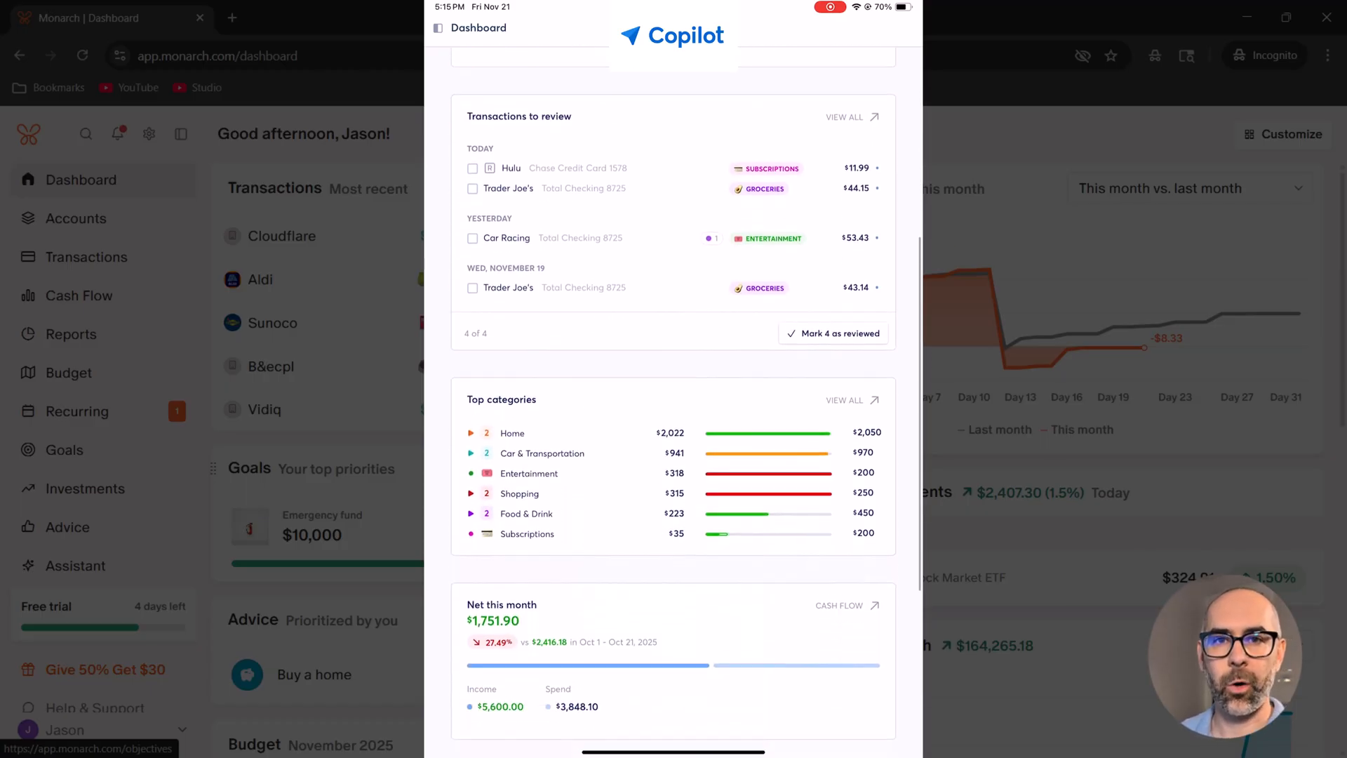
scroll("down", 3)
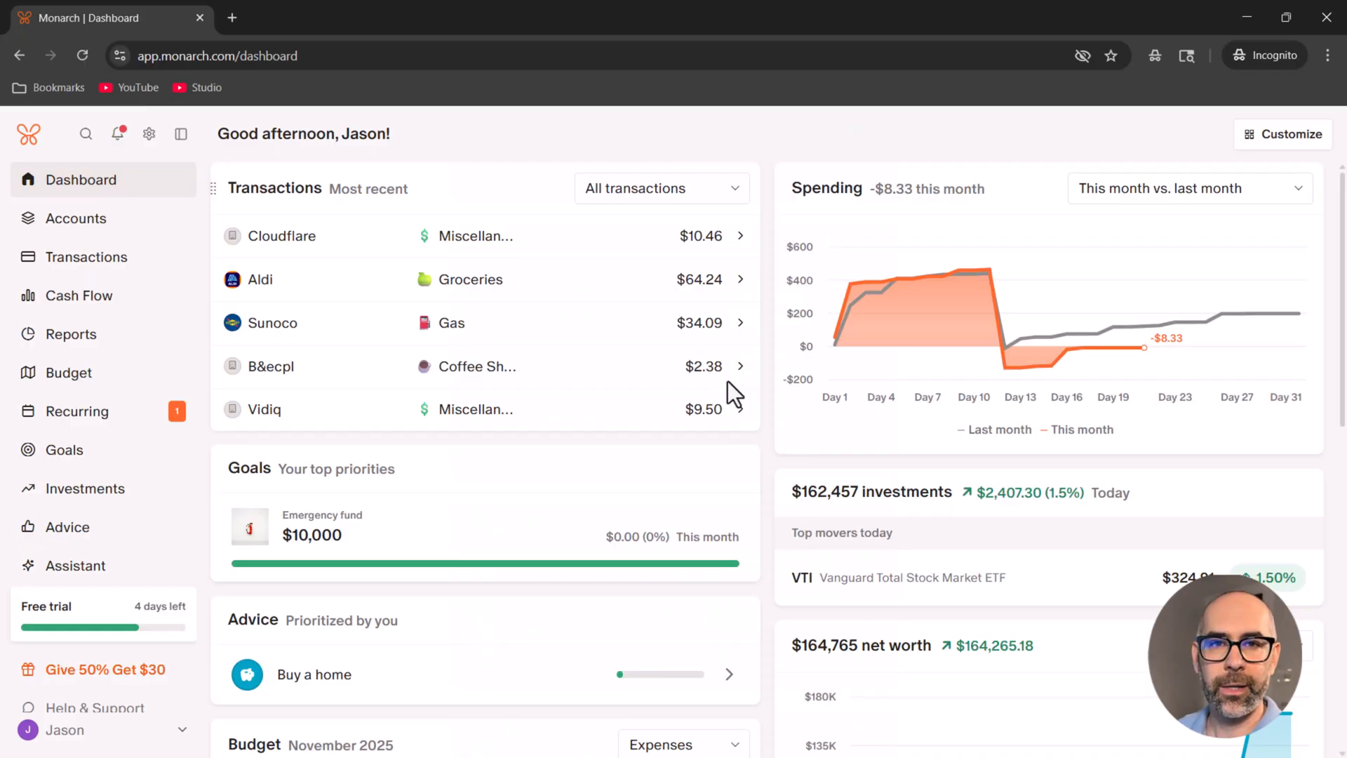
- Review the dashboard widget toggles under Customize, then go to the Transactions list
left_click(1284, 134)
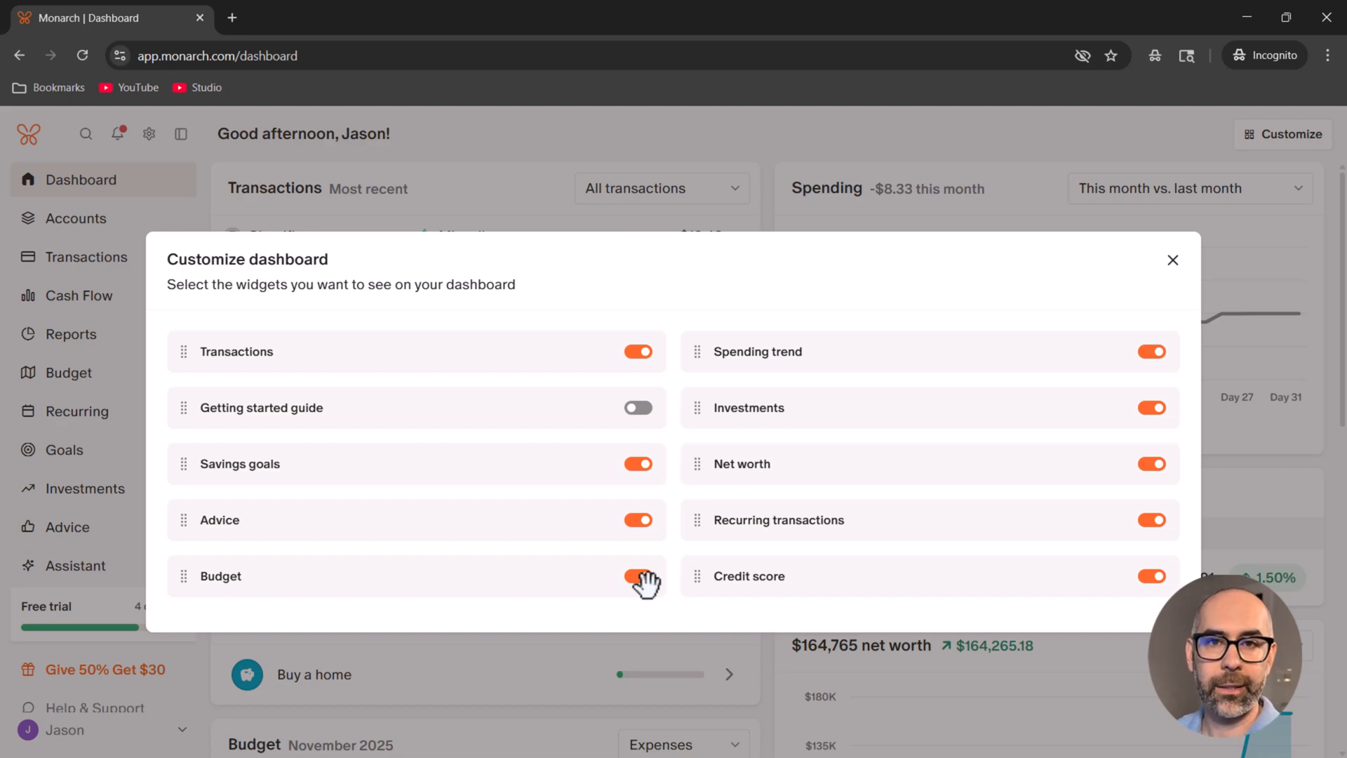
left_click(85, 256)
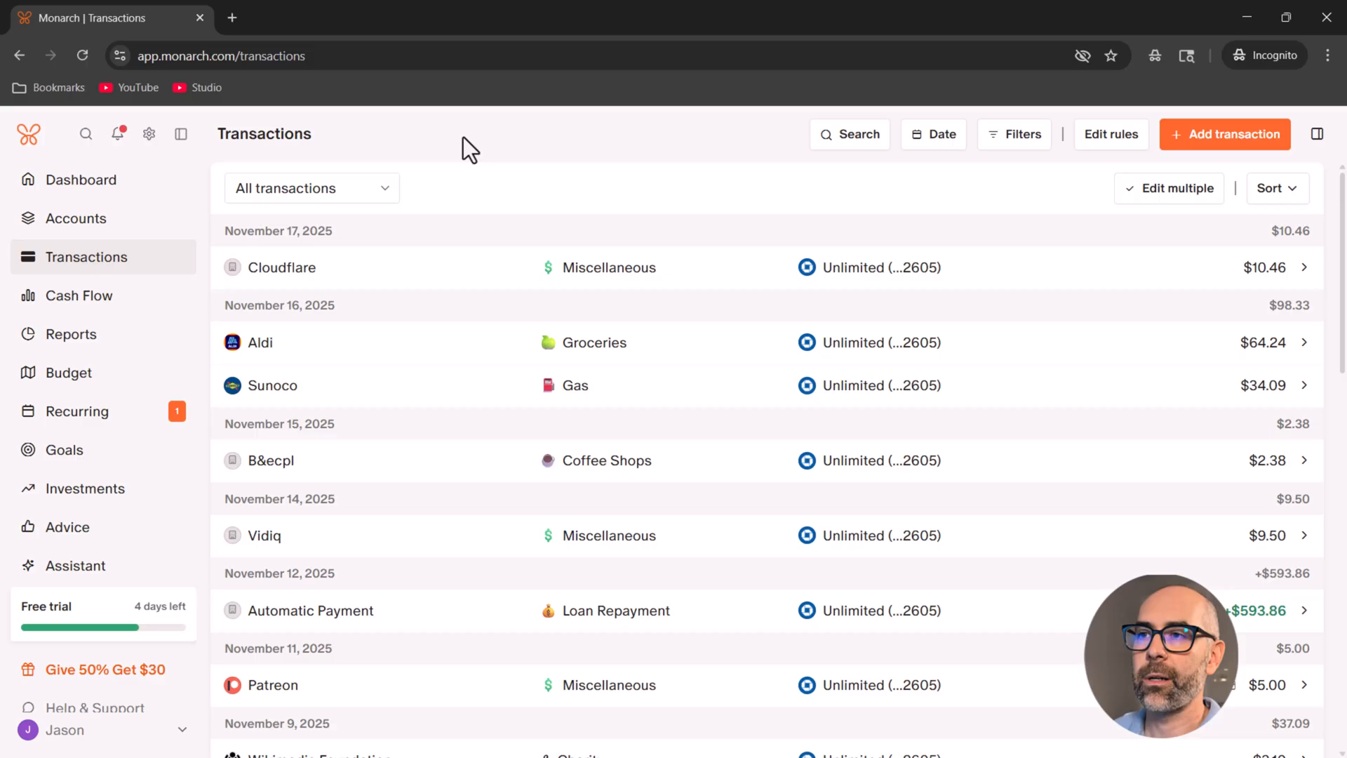
- Change B&ecpl from Coffee Shops to Charity under Gifts & Donations and start a merchant rule
left_click(609, 266)
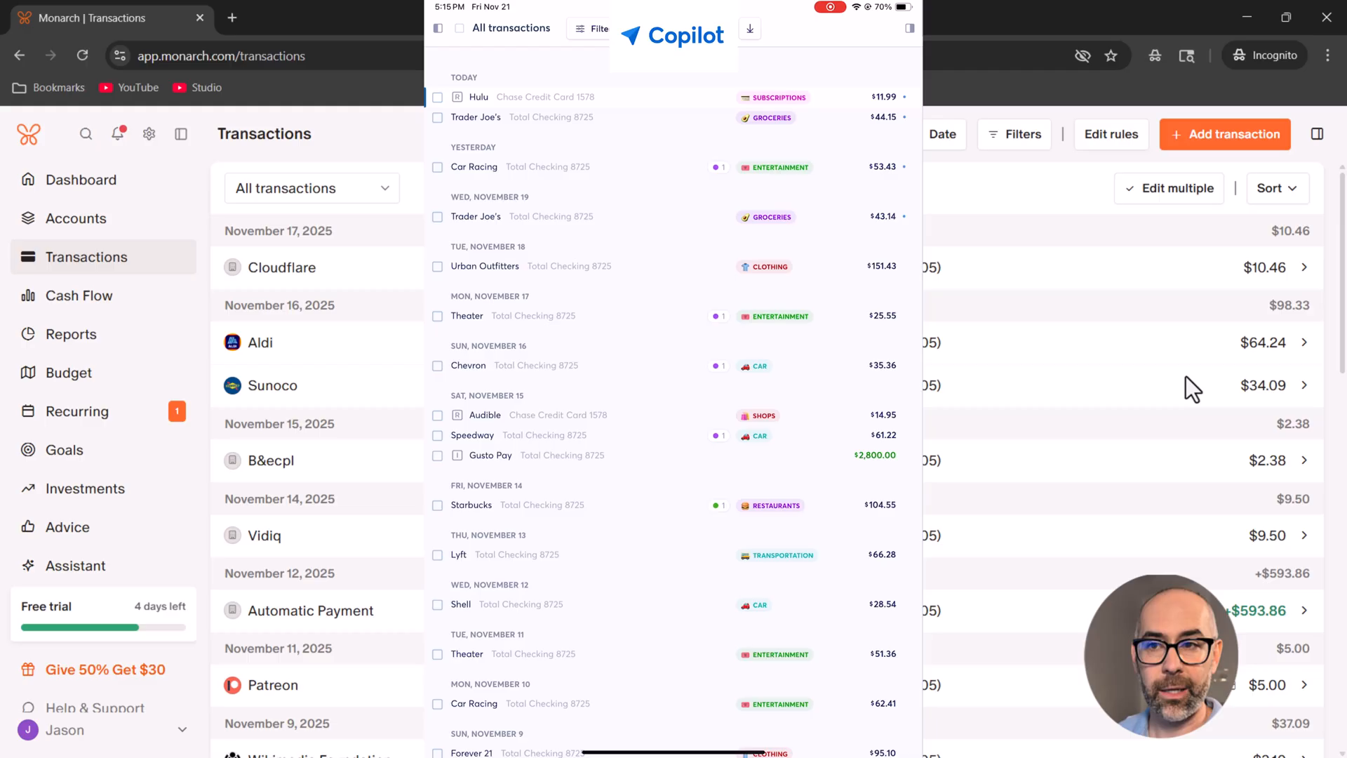
left_click(591, 28)
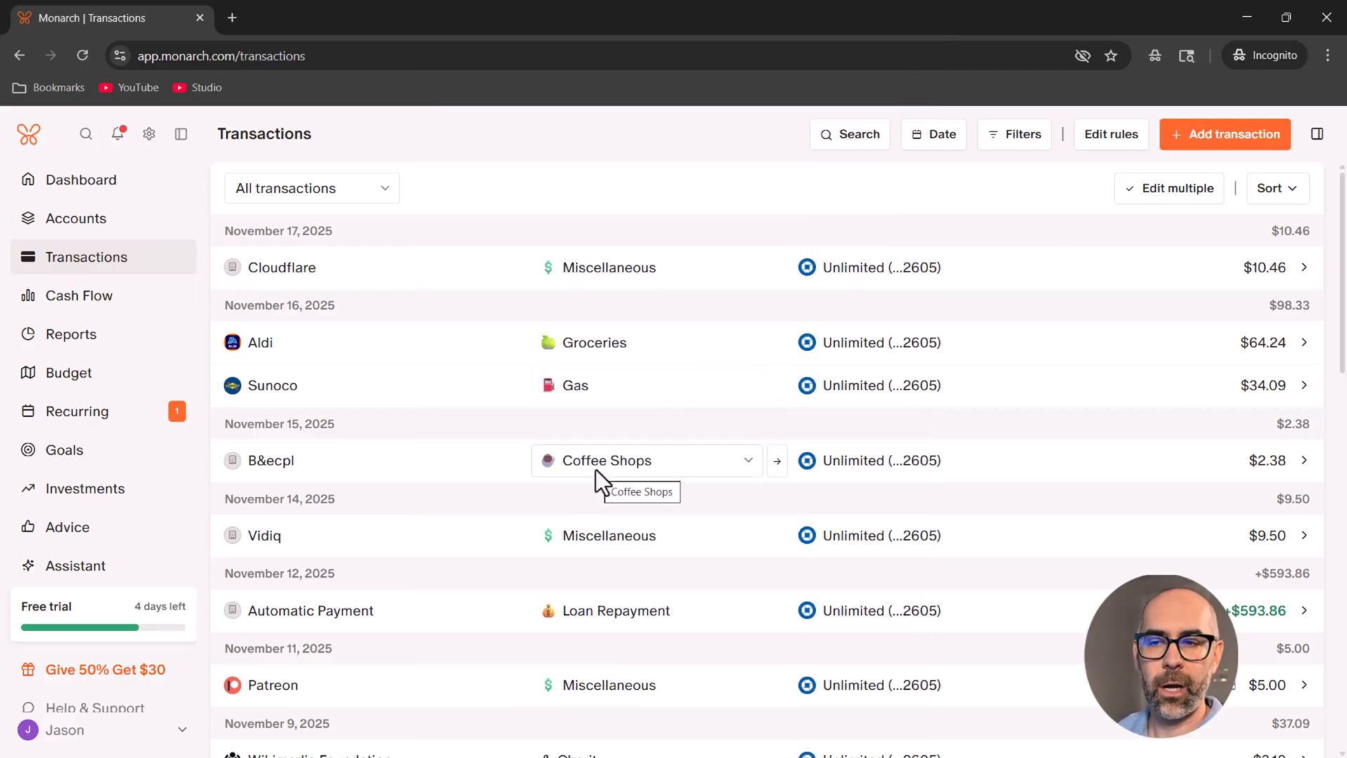
left_click(644, 460)
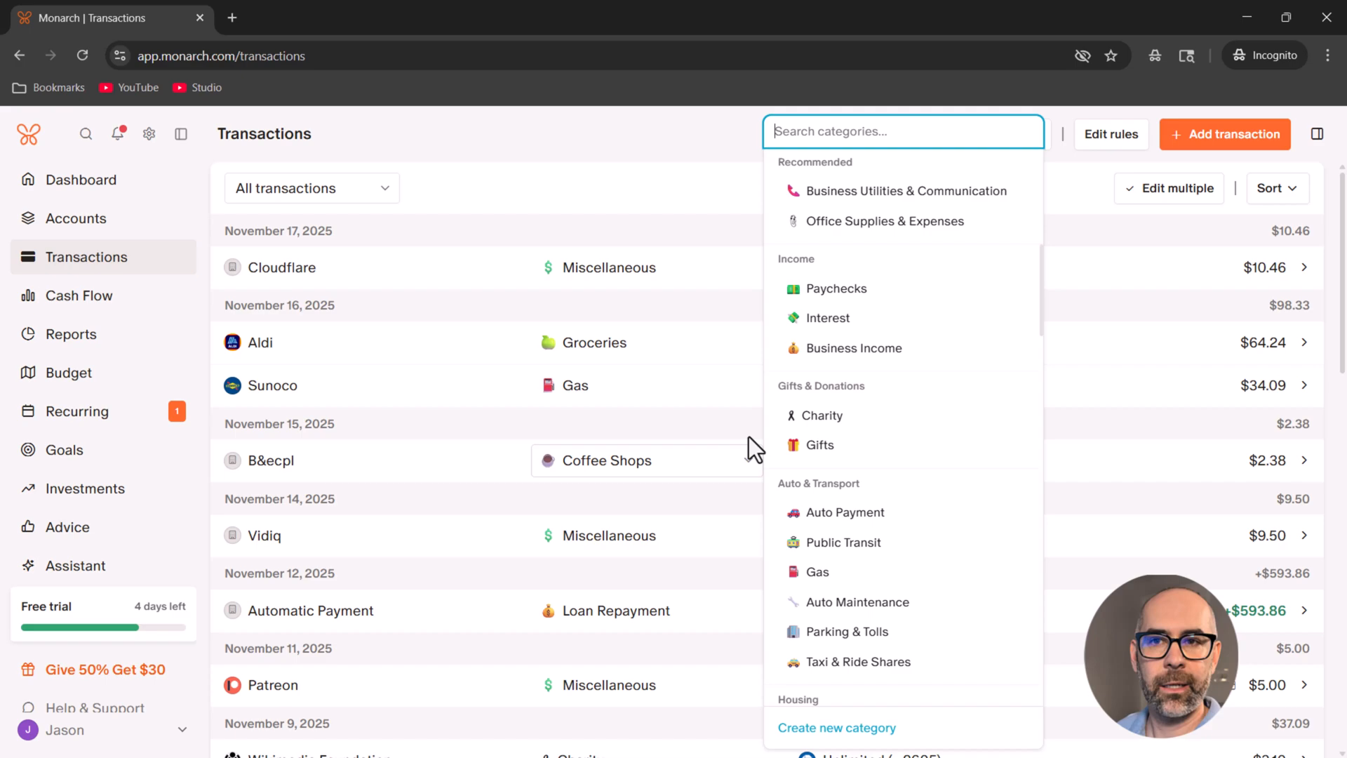
left_click(821, 415)
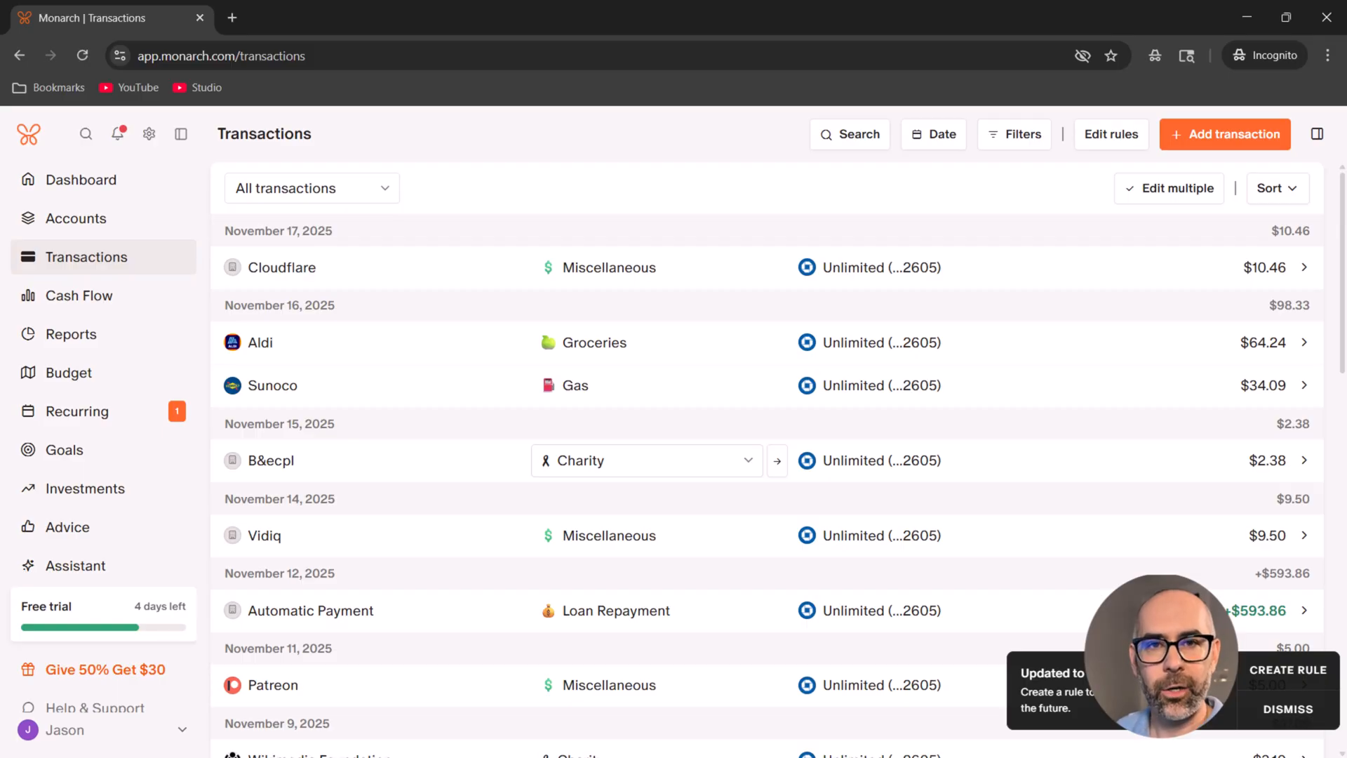
left_click(1288, 669)
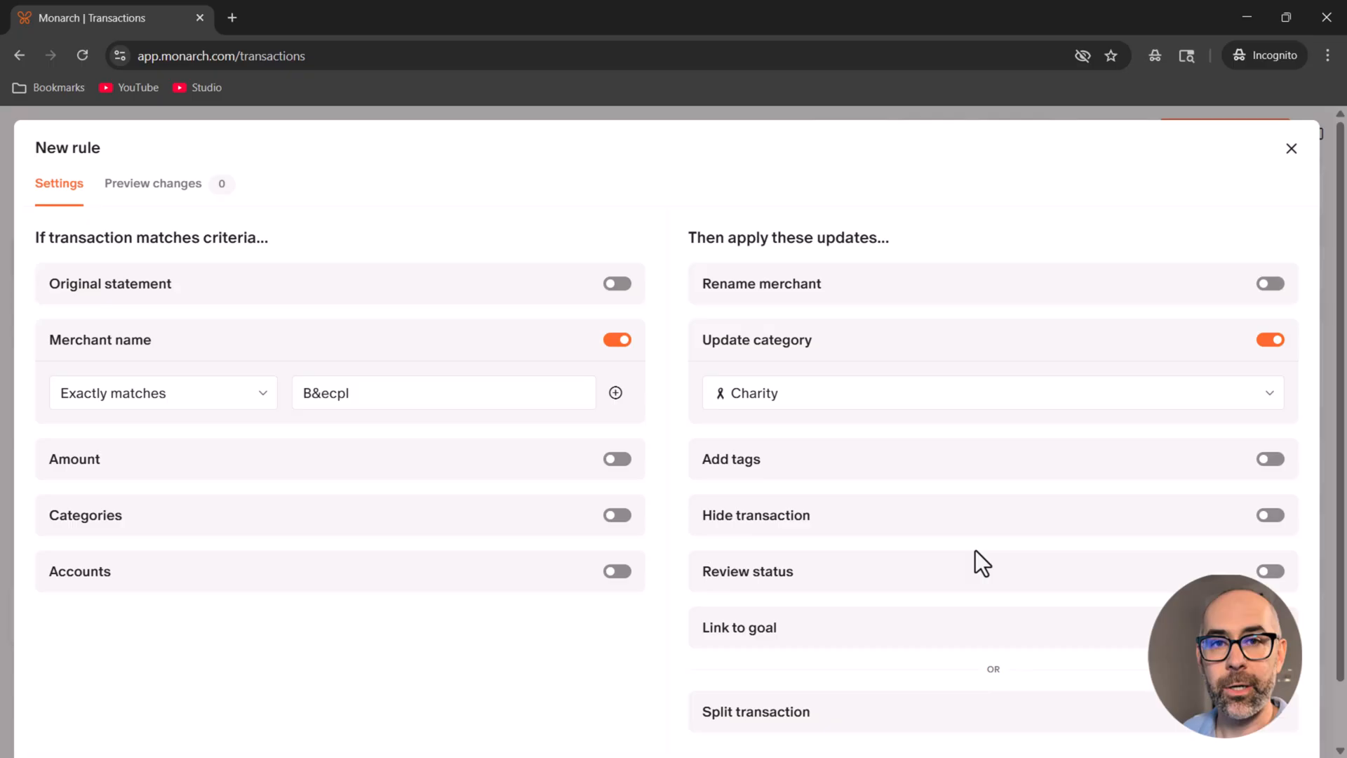
mouse_move(393, 263)
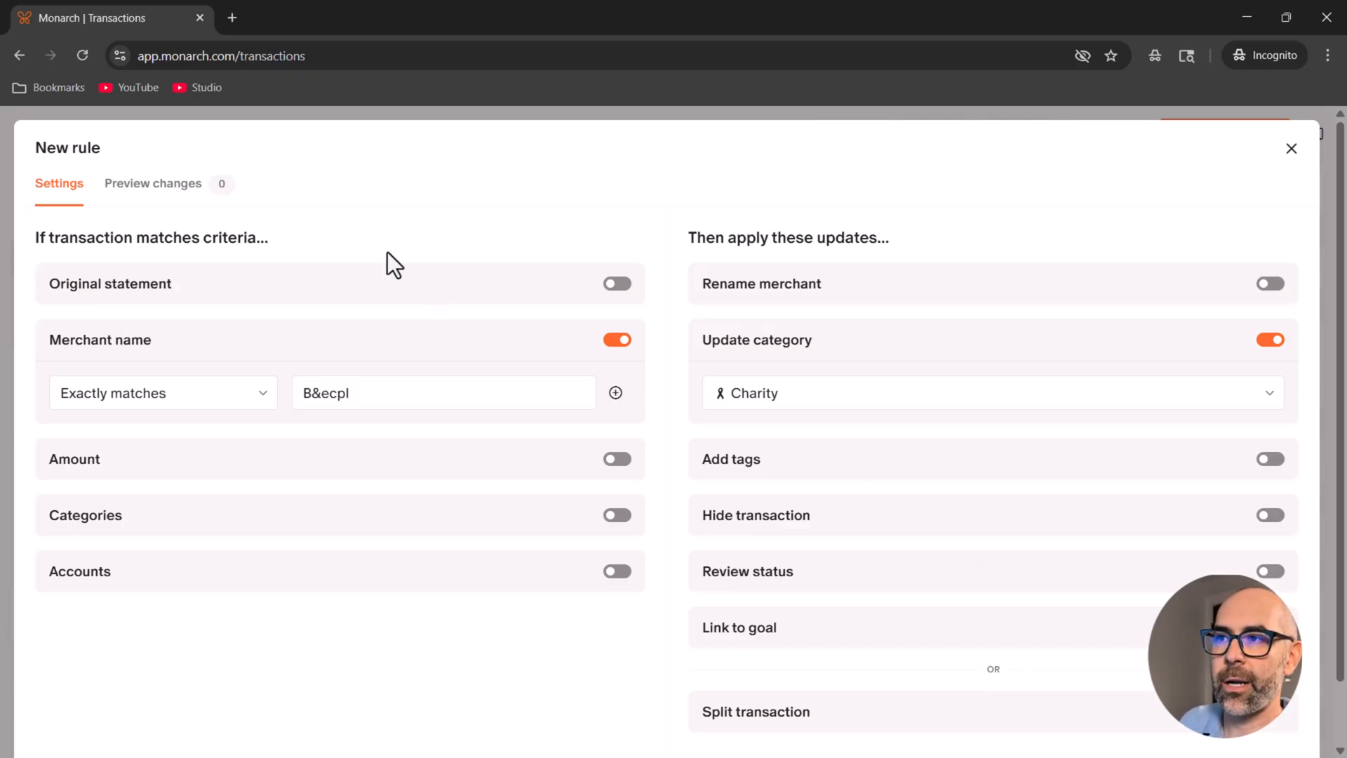
mouse_move(389, 553)
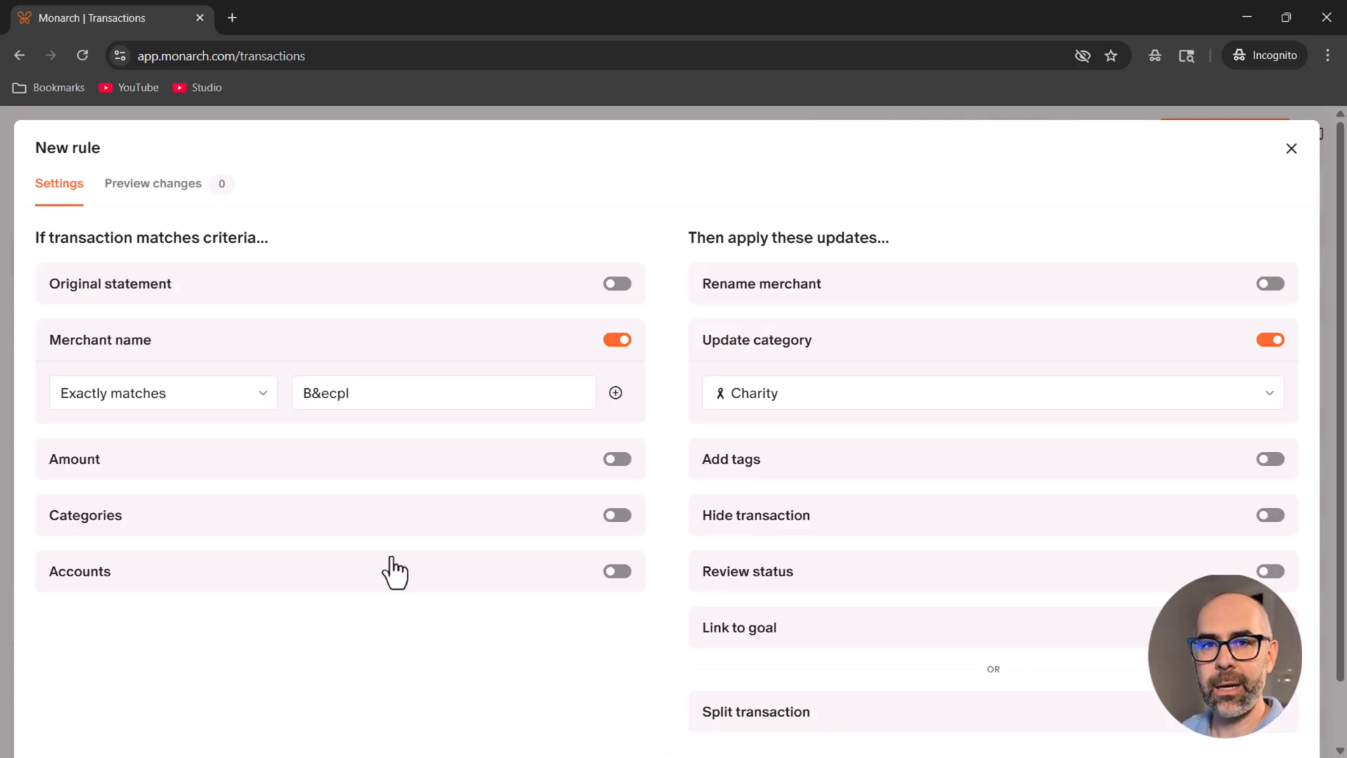
mouse_move(286, 250)
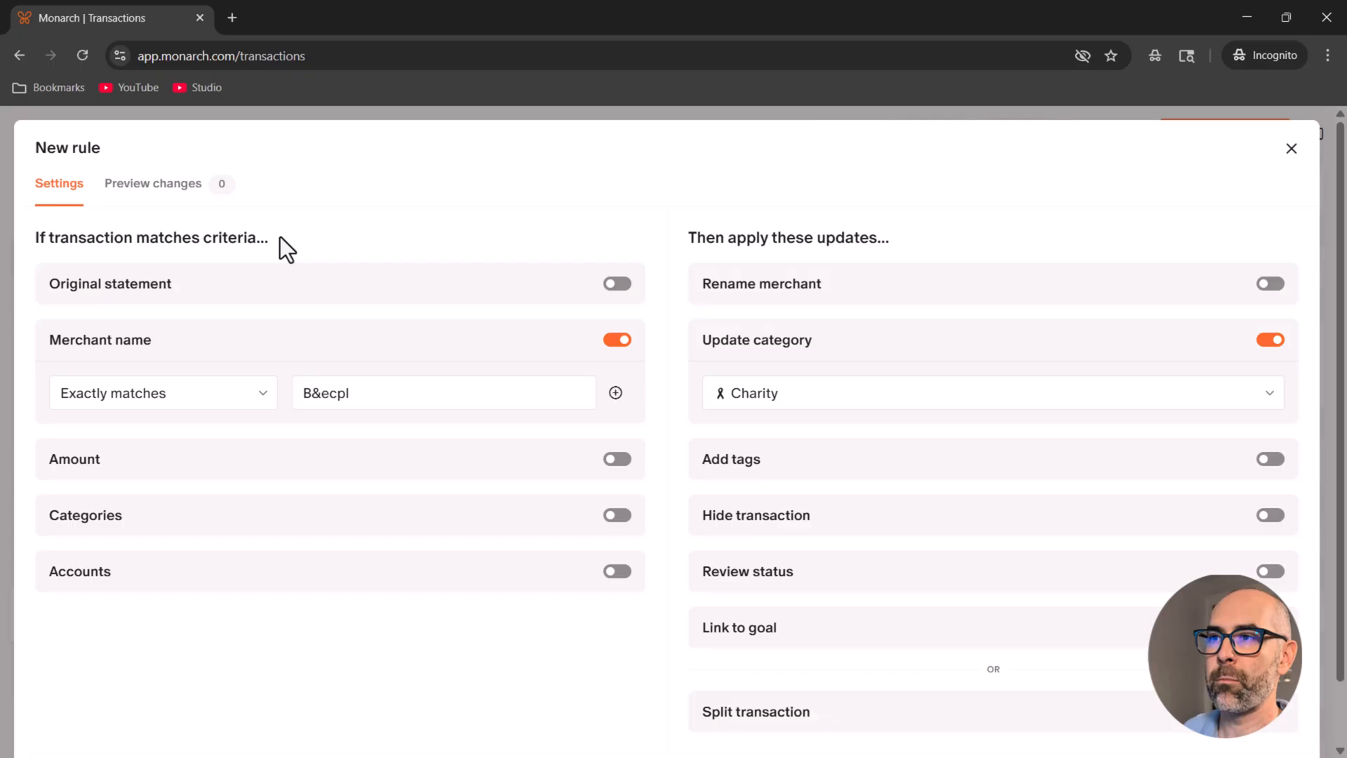
mouse_move(258, 608)
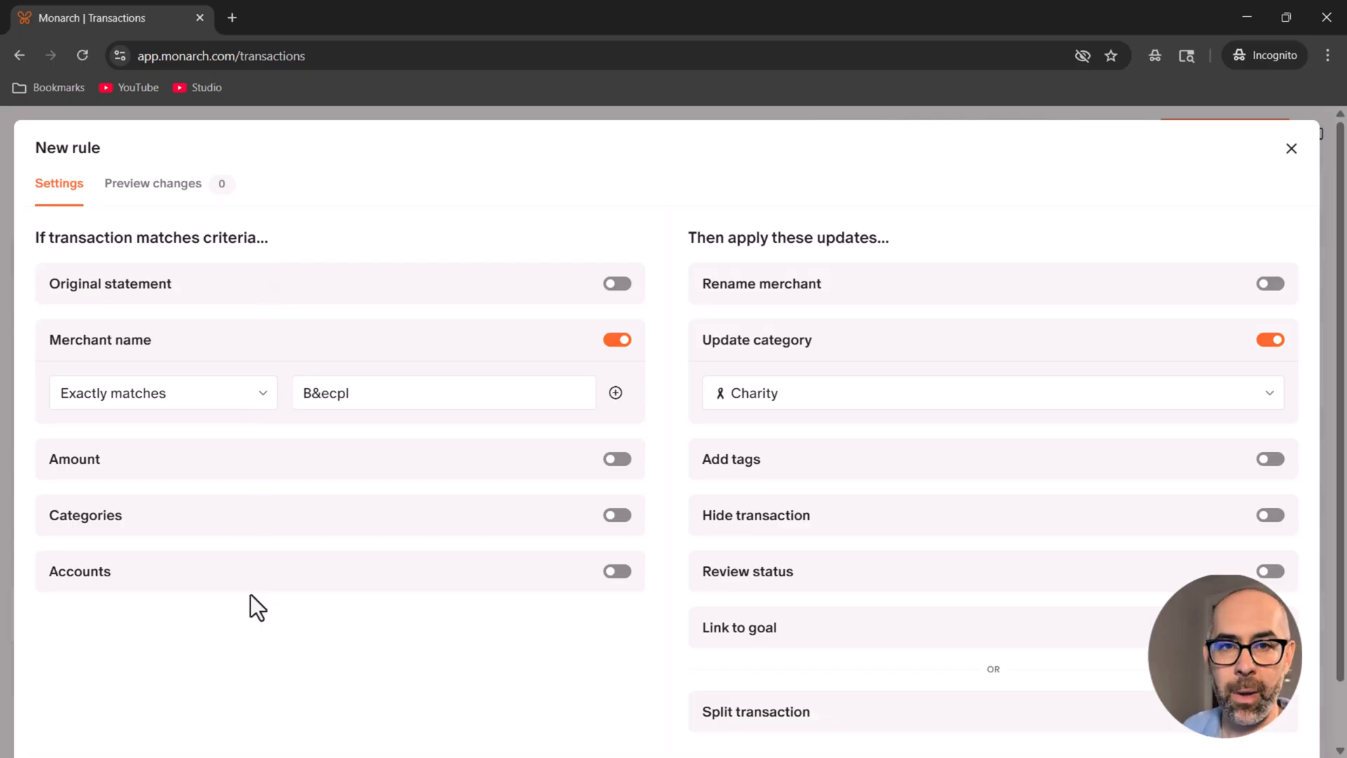
mouse_move(813, 289)
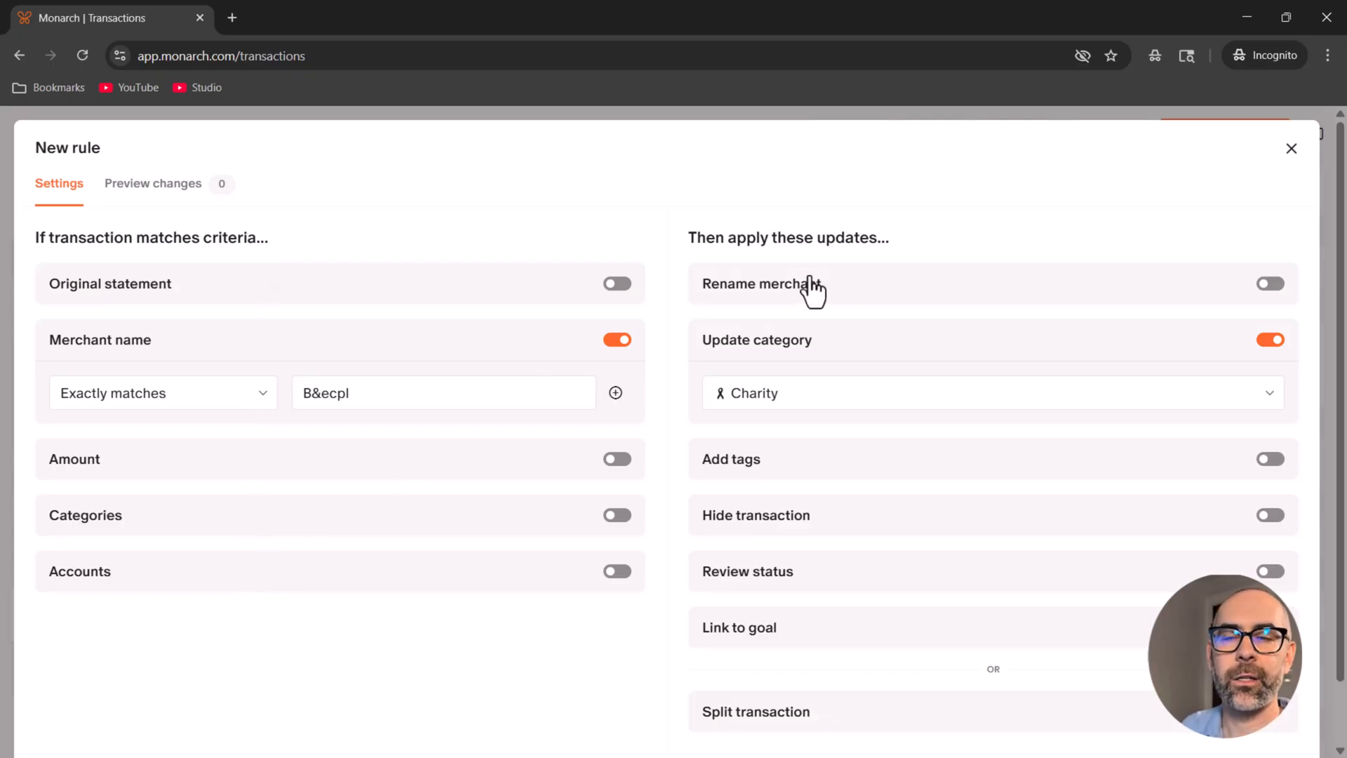
- Scroll the rule form showing merchant B&ecpl exactly matched and category updated to Charity
scroll("down", 3)
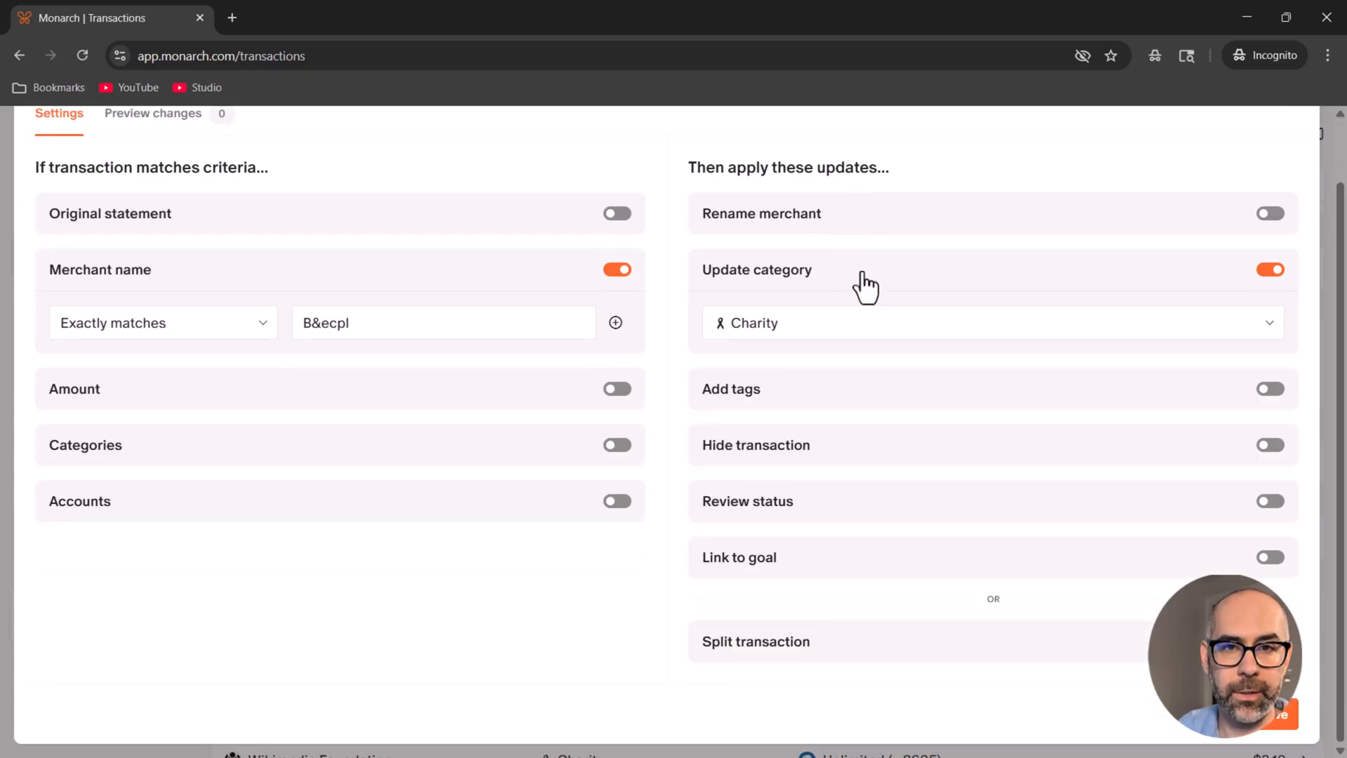
mouse_move(854, 288)
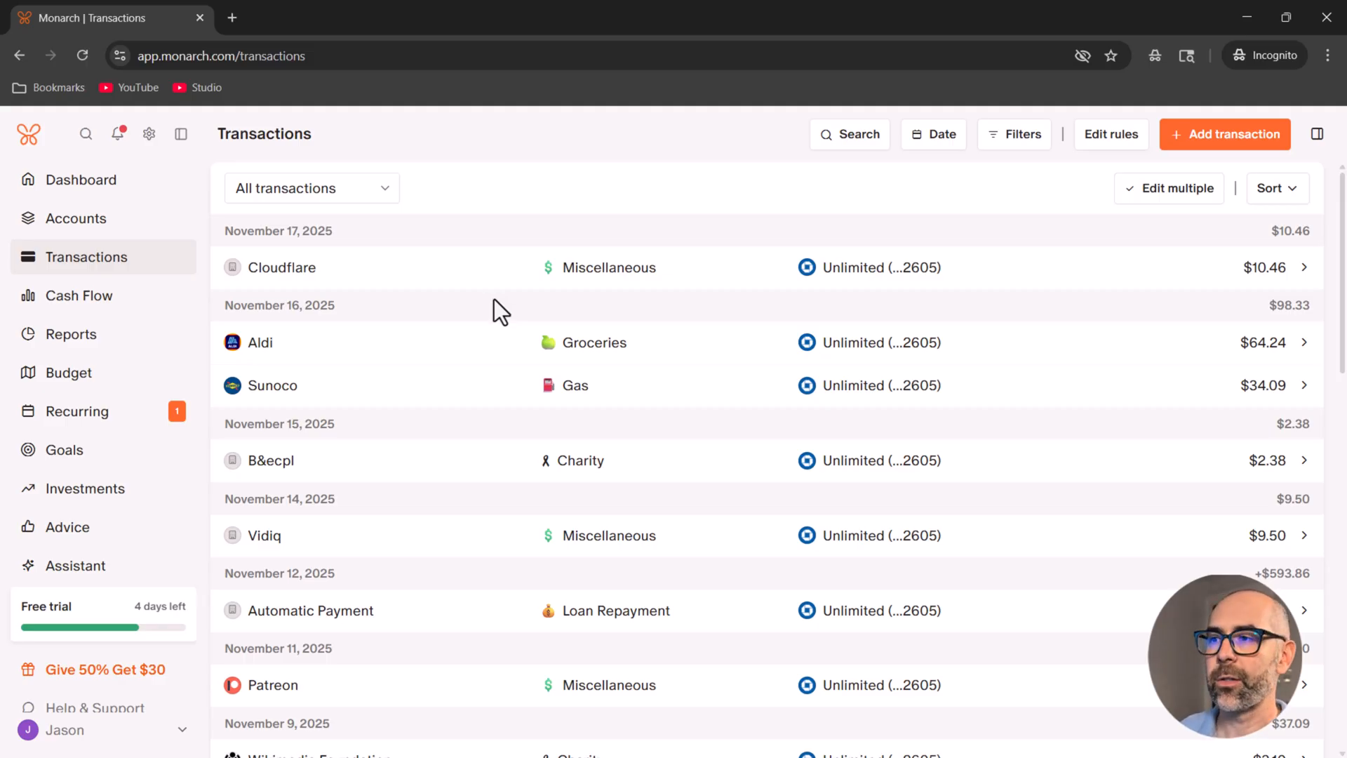
- Go to Recurring for November 2025, review the detected Vidiq merchant suggestion, and dismiss it
left_click(75, 411)
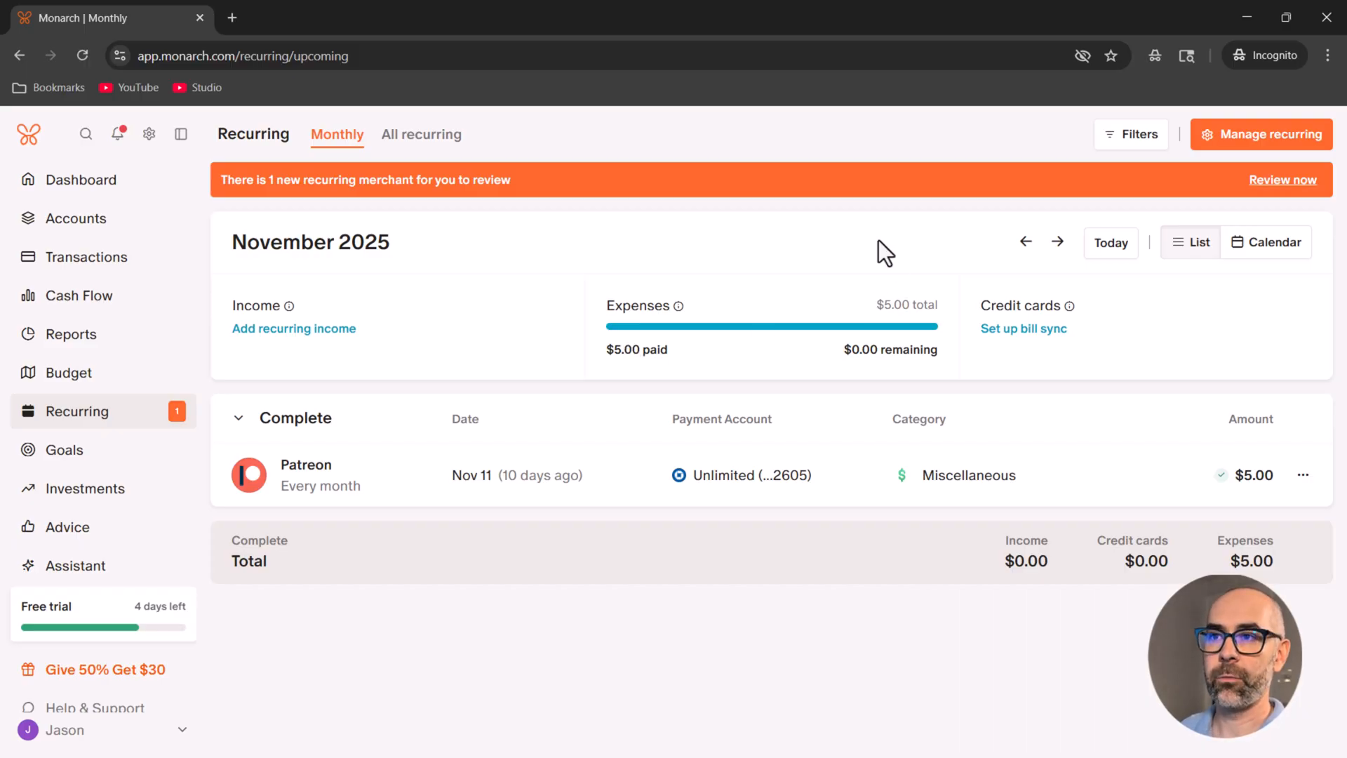
mouse_move(1280, 165)
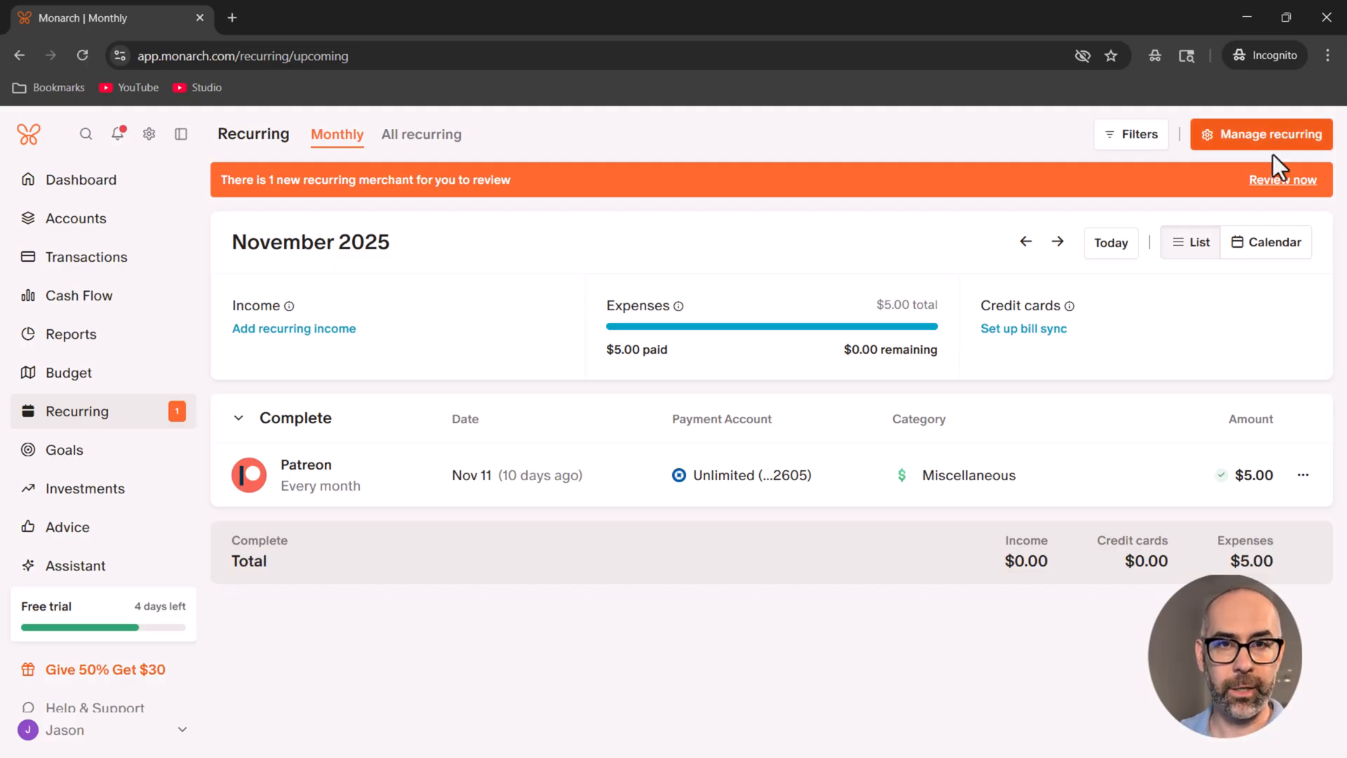
mouse_move(551, 502)
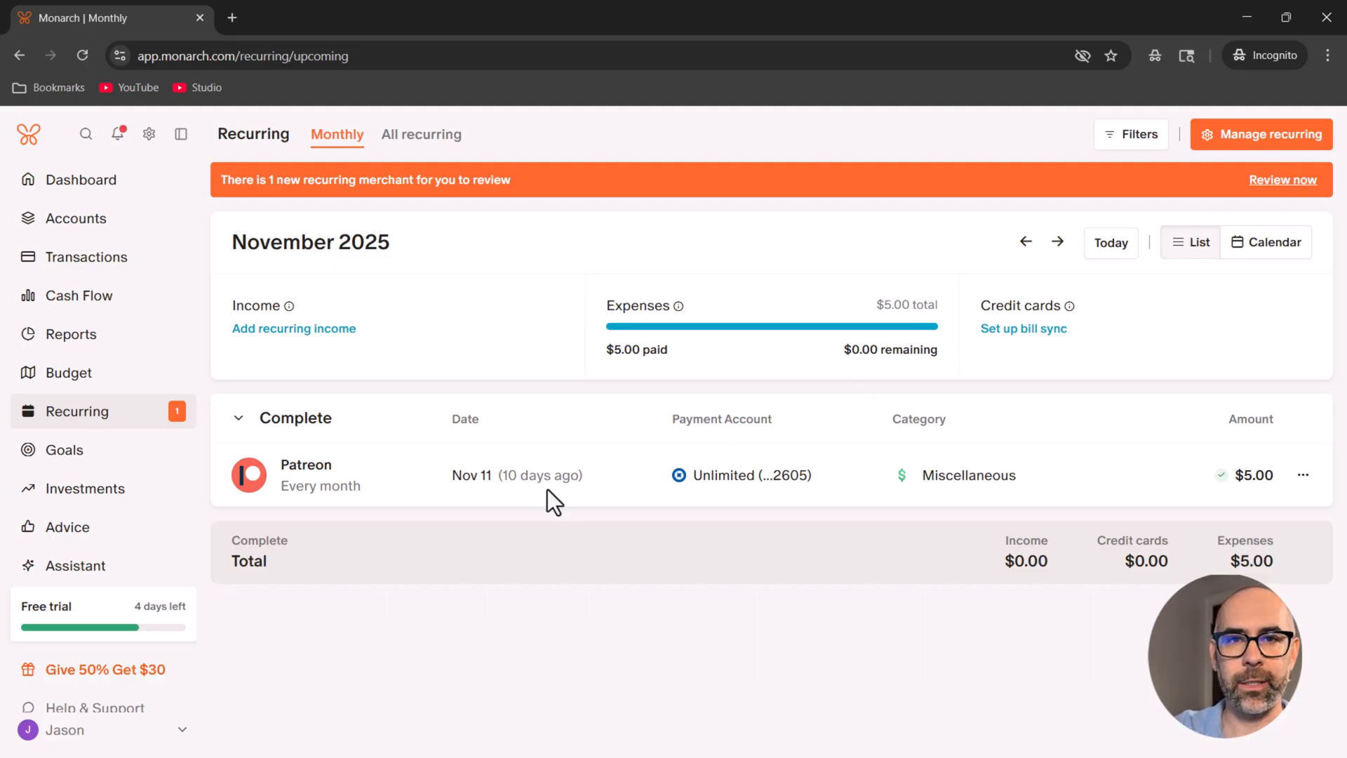
left_click(1281, 179)
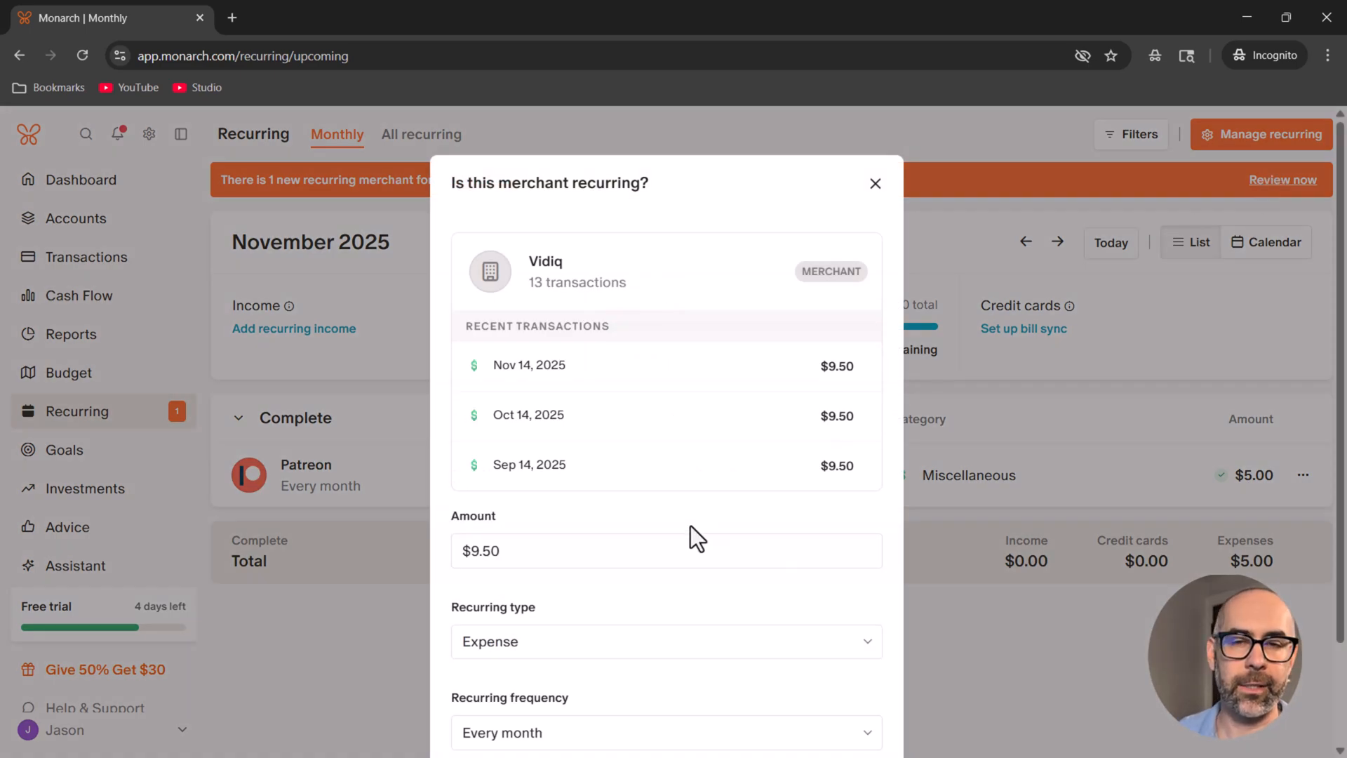
left_click(875, 182)
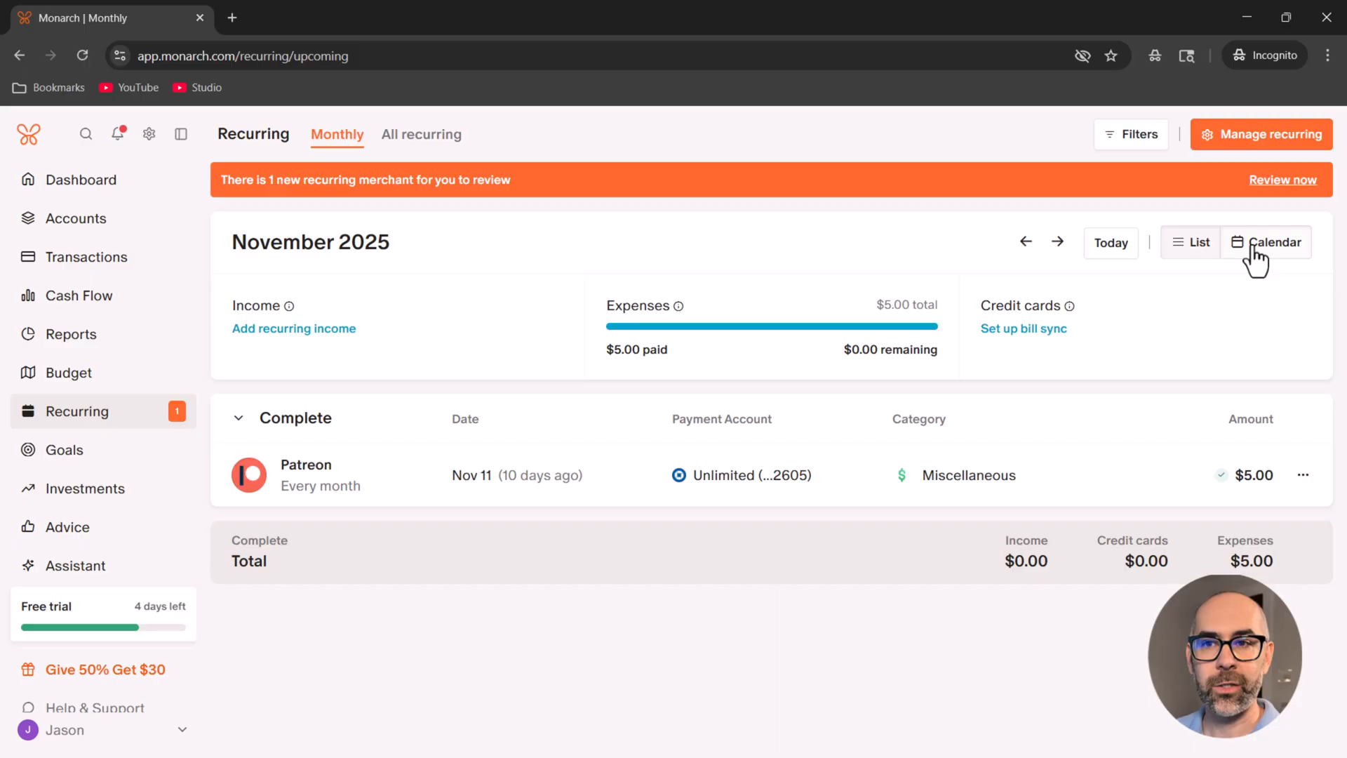
- Switch November 2025 recurring payments to Calendar view, then move on to Cash Flow
left_click(1273, 241)
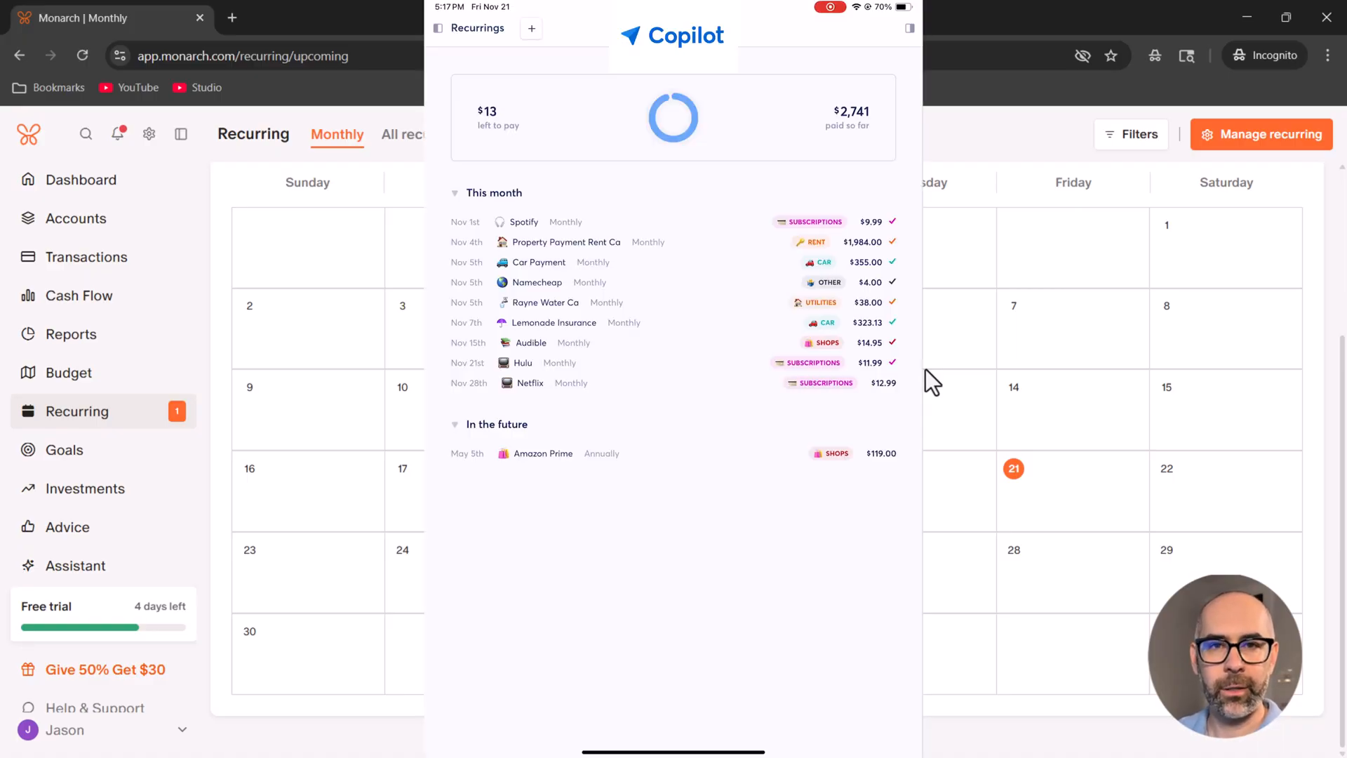
mouse_move(1246, 473)
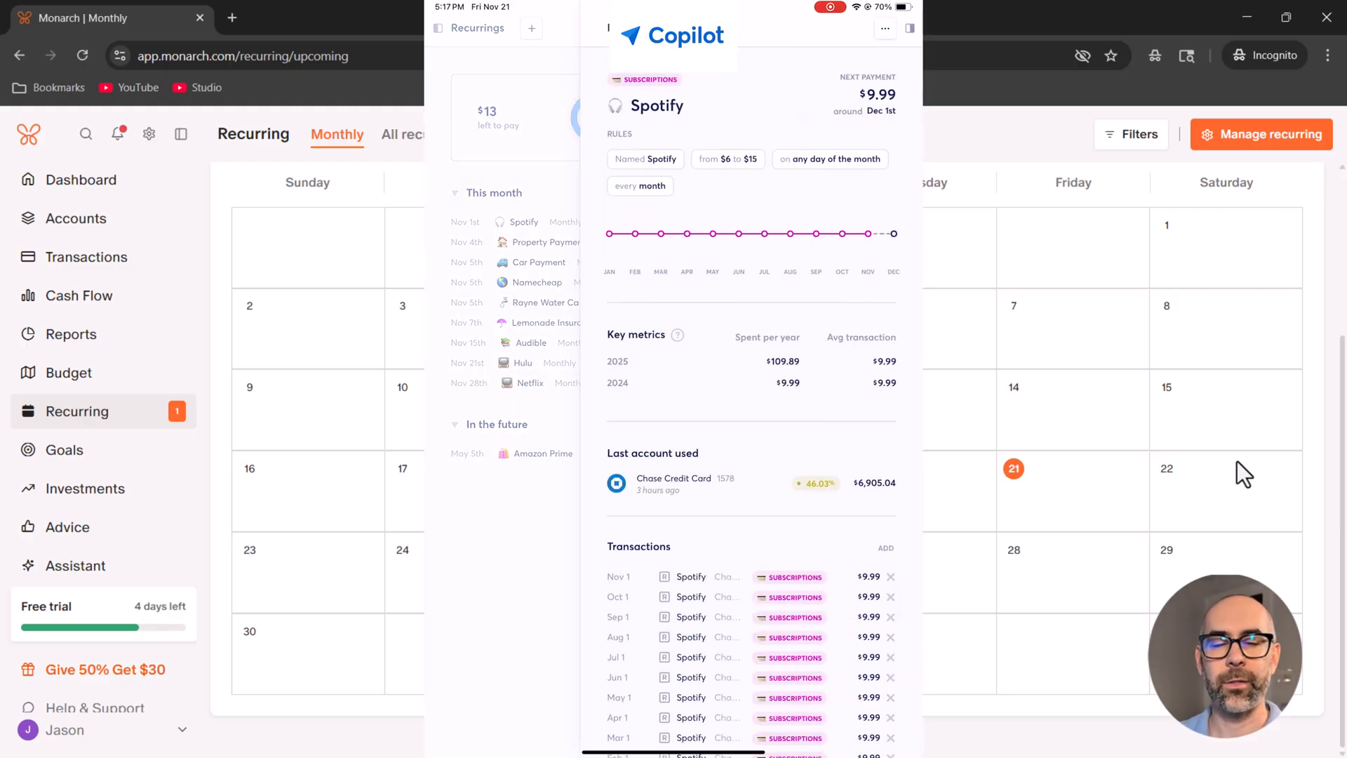
scroll("down", 3)
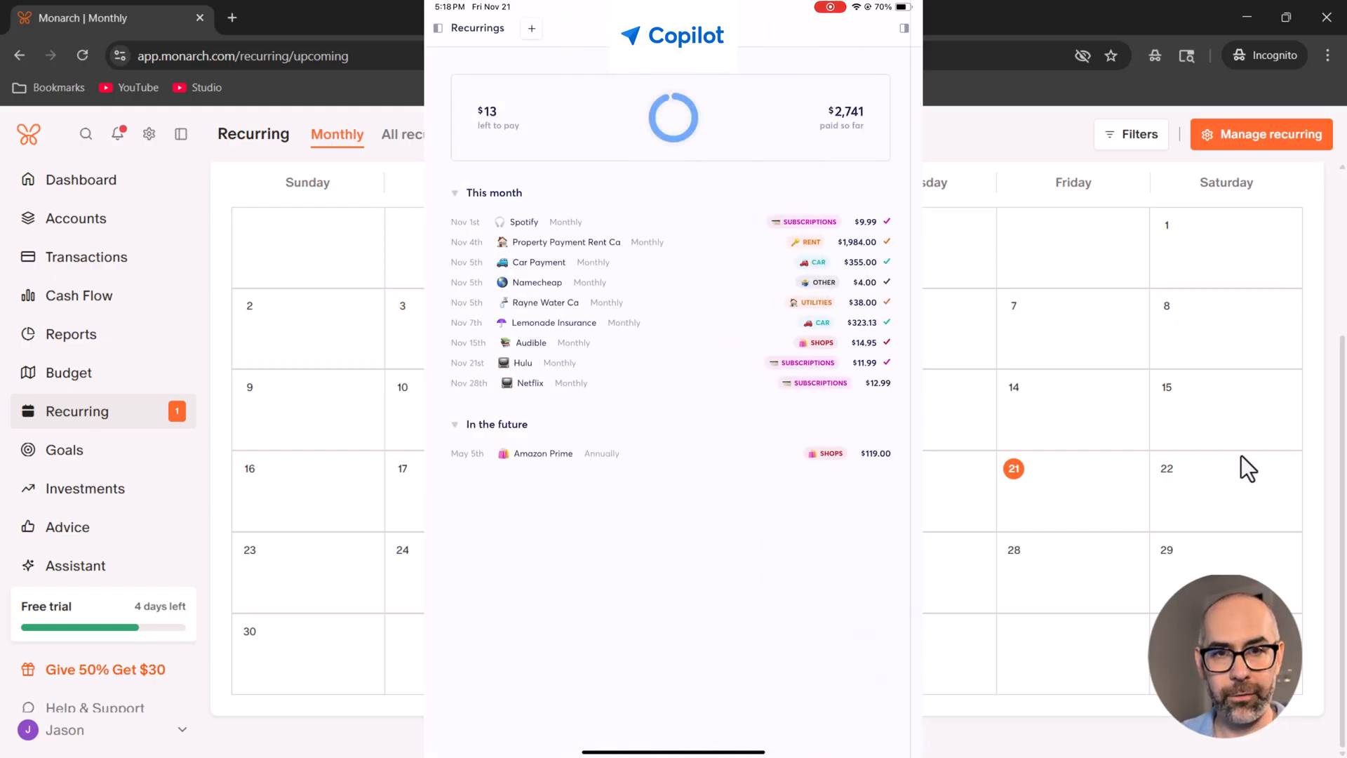
left_click(79, 296)
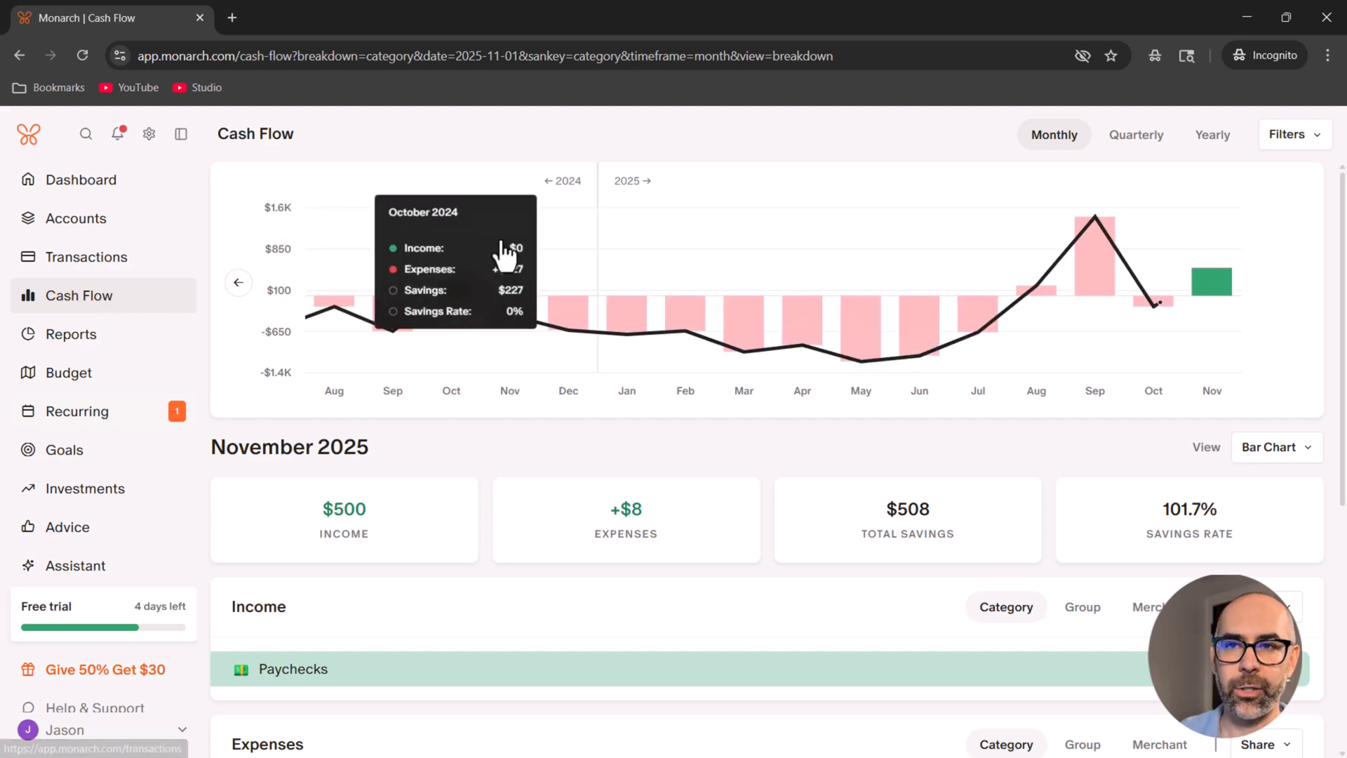
mouse_move(567, 332)
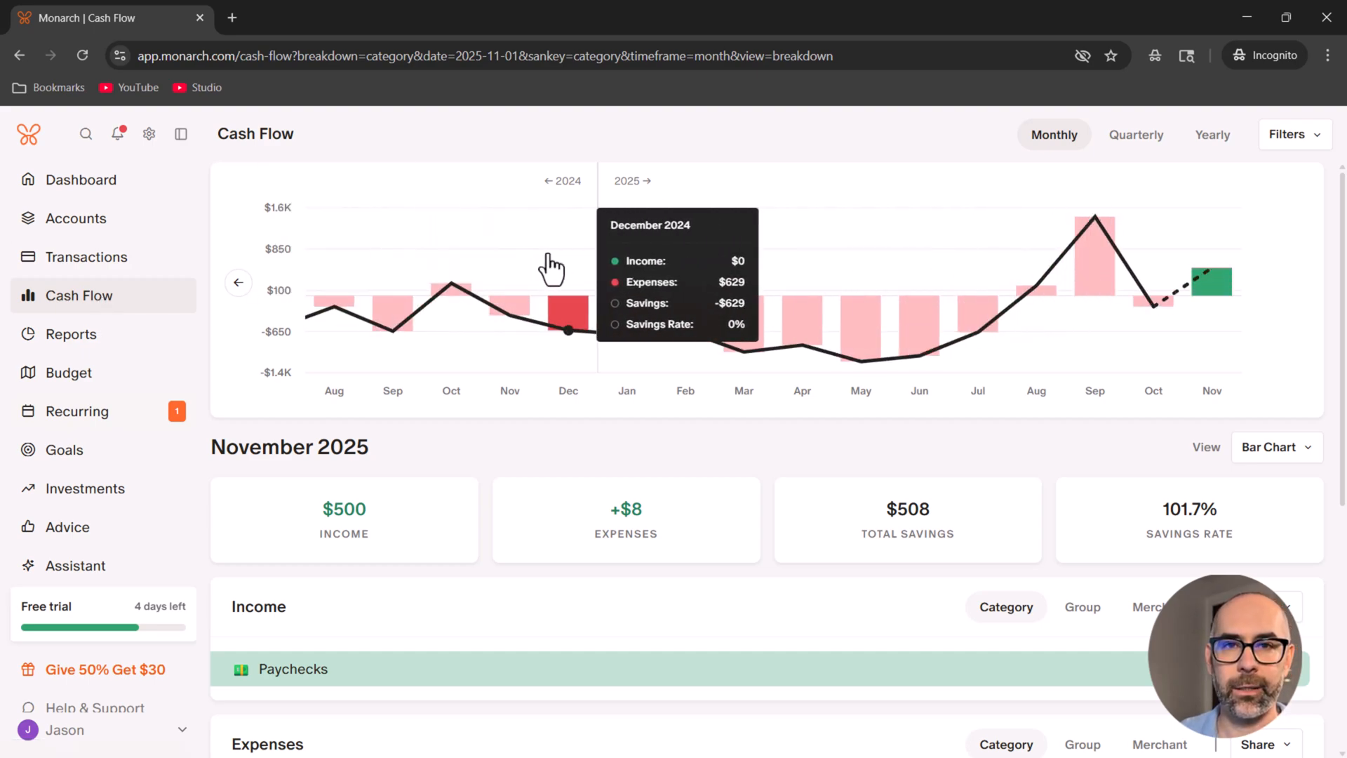
- Scroll through November's income and expense breakdown, check the Filters, then go to Goals
scroll("down", 3)
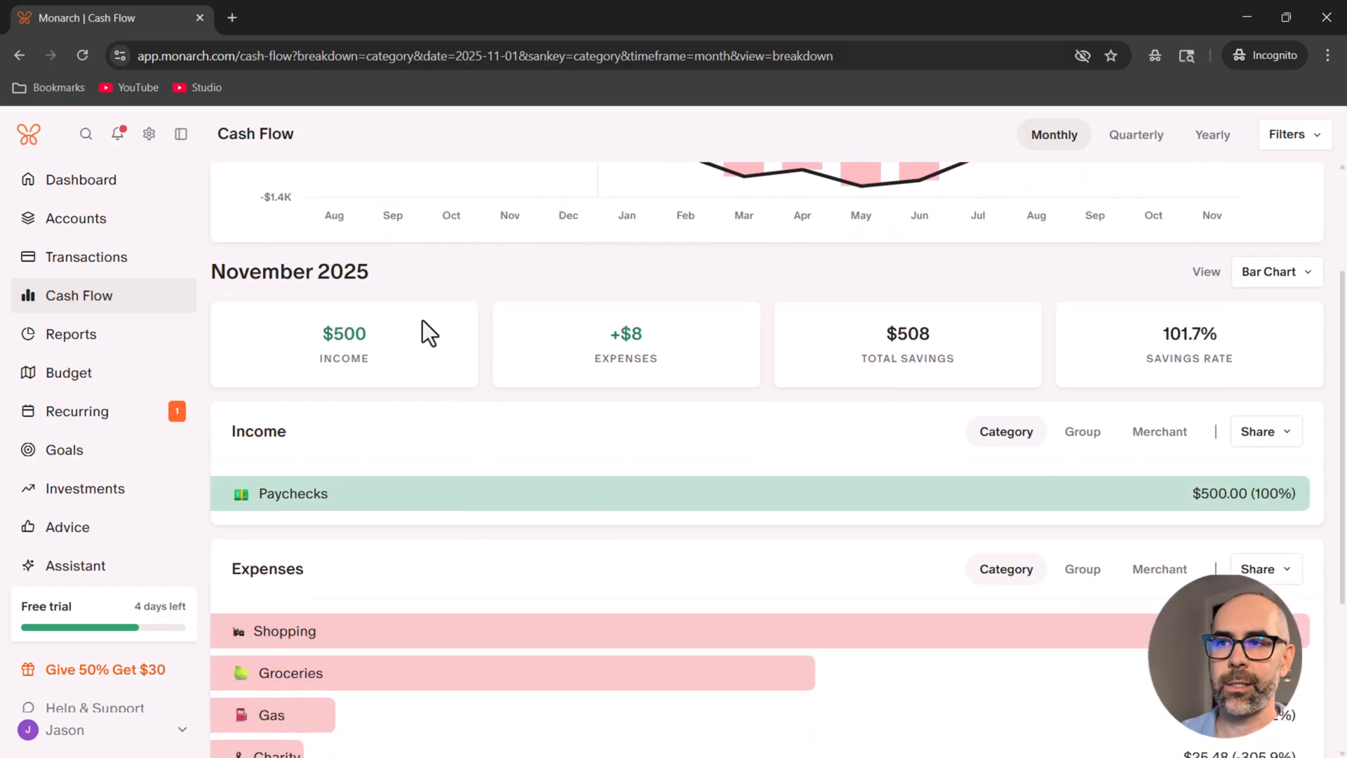
scroll("down", 3)
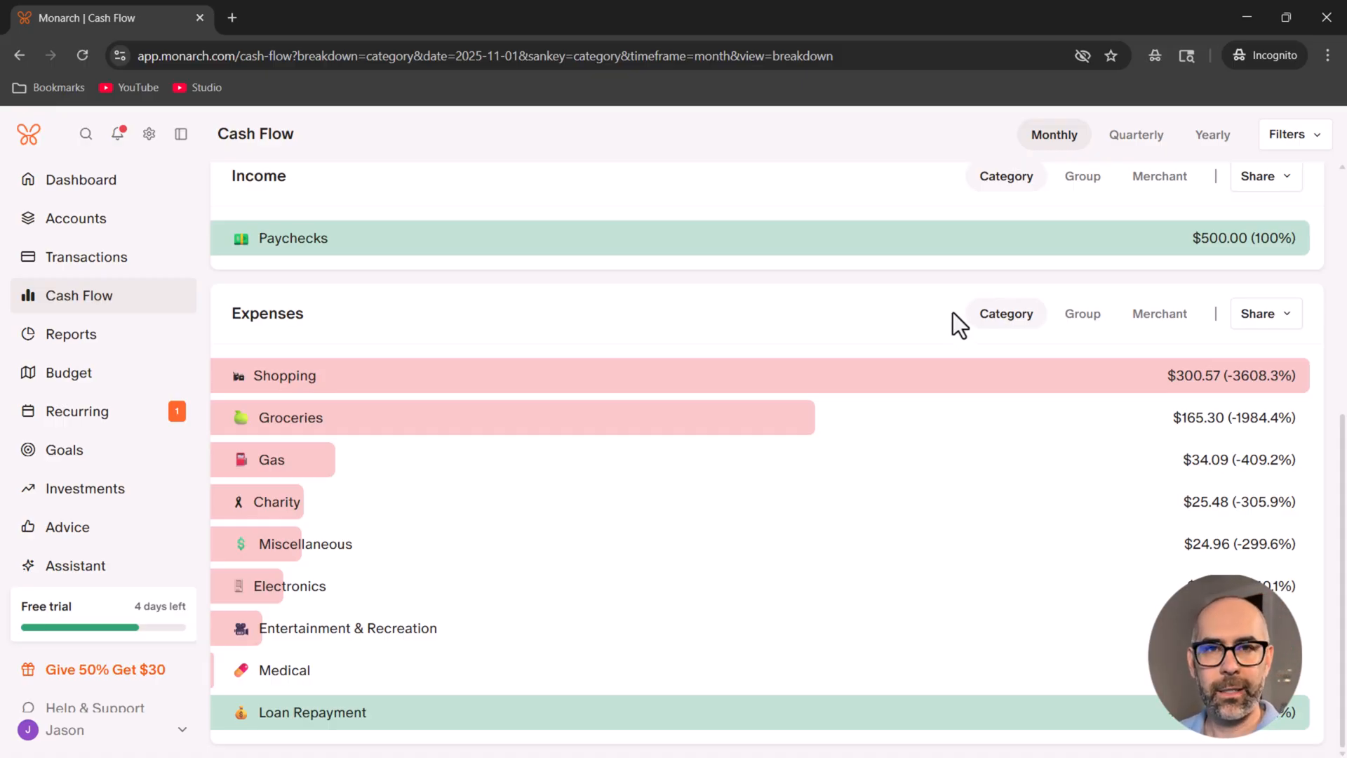
left_click(1293, 135)
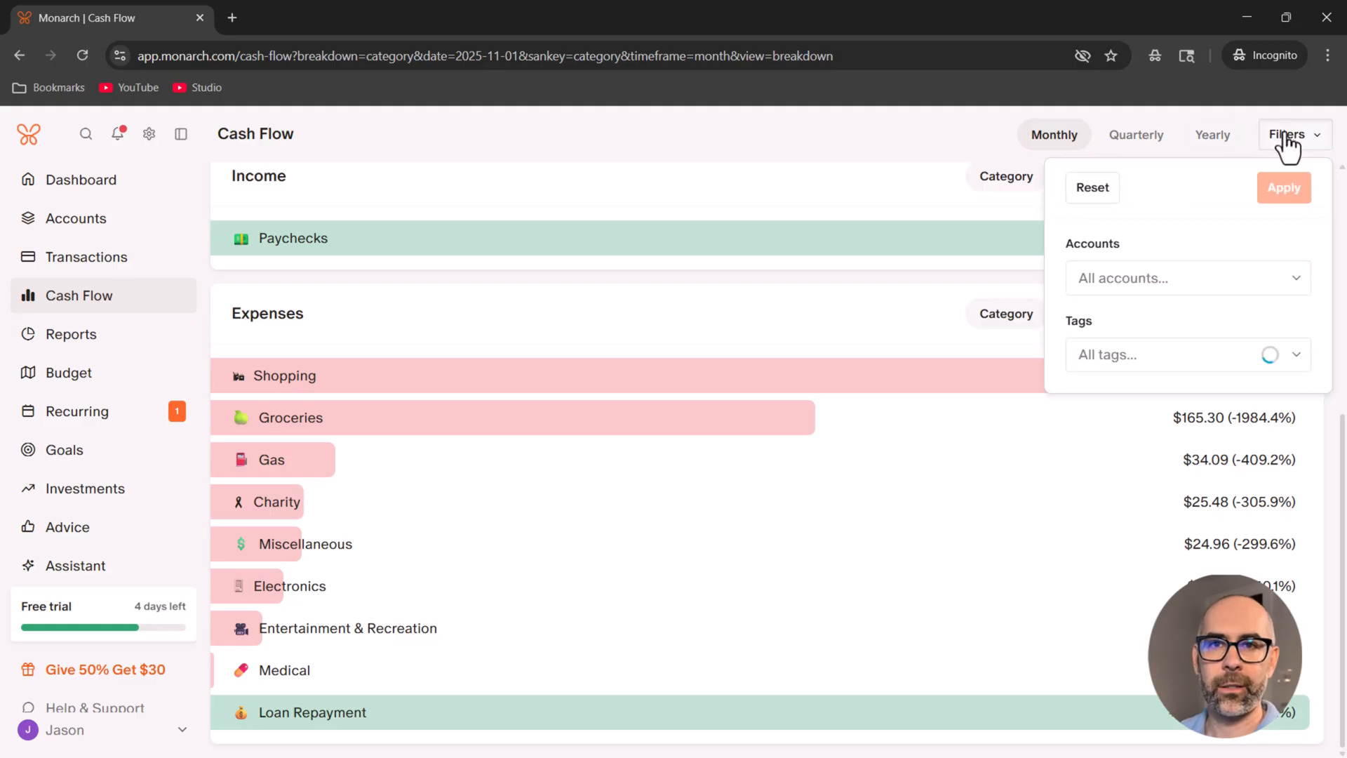
mouse_move(1174, 362)
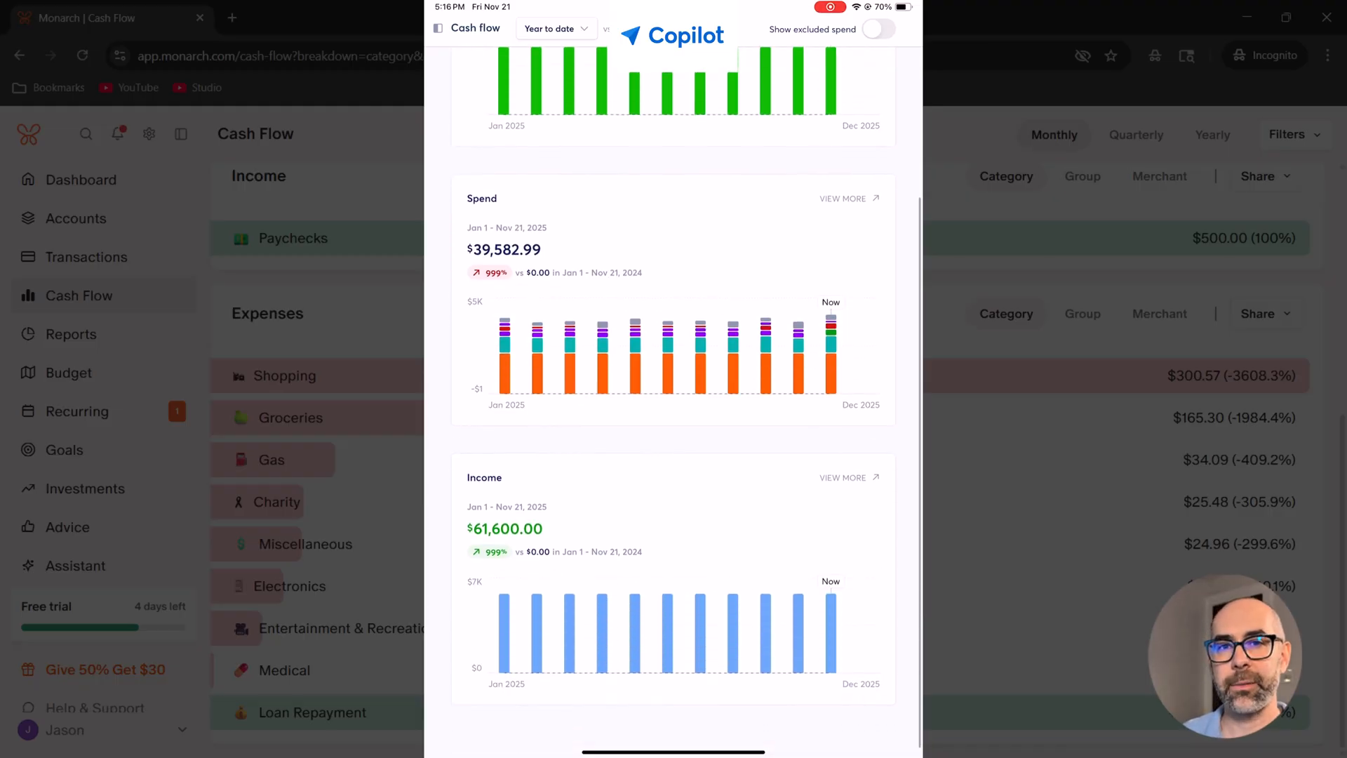
scroll("down", 3)
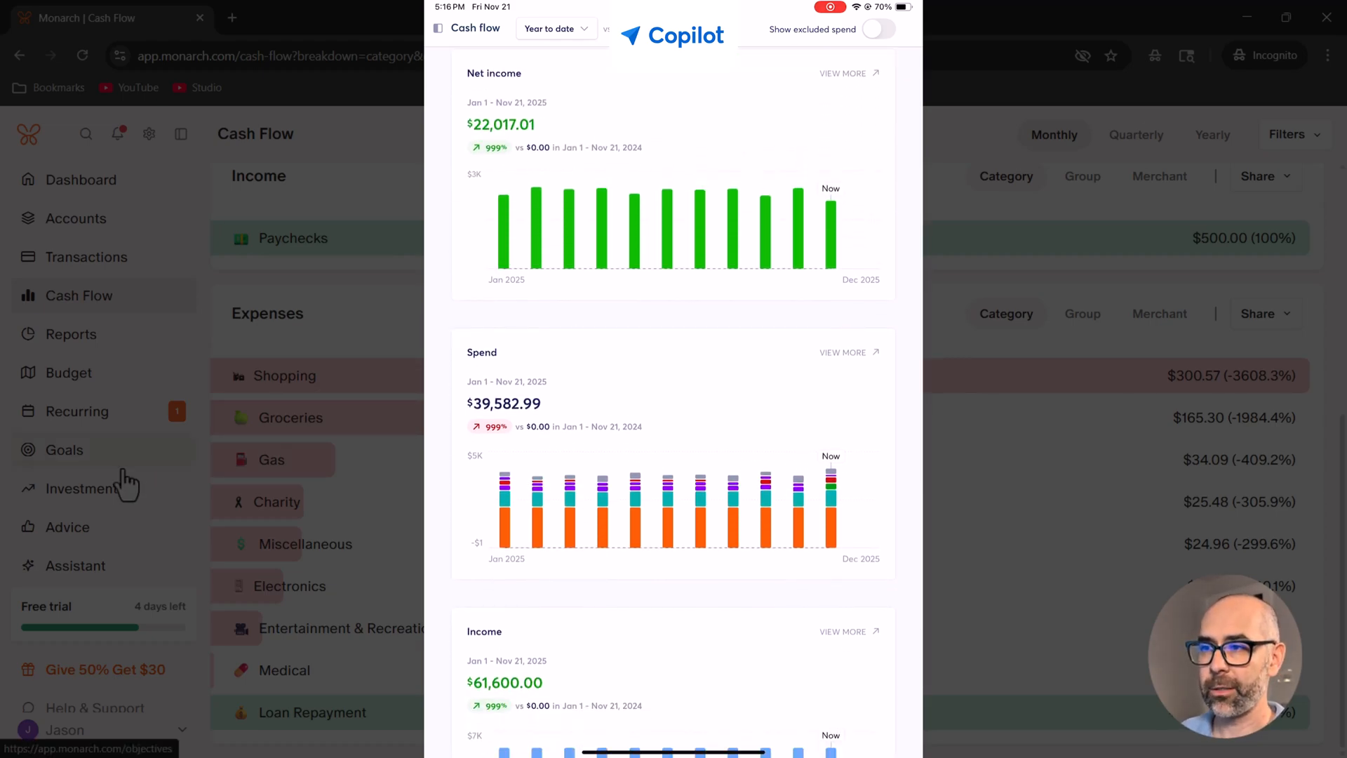
left_click(63, 449)
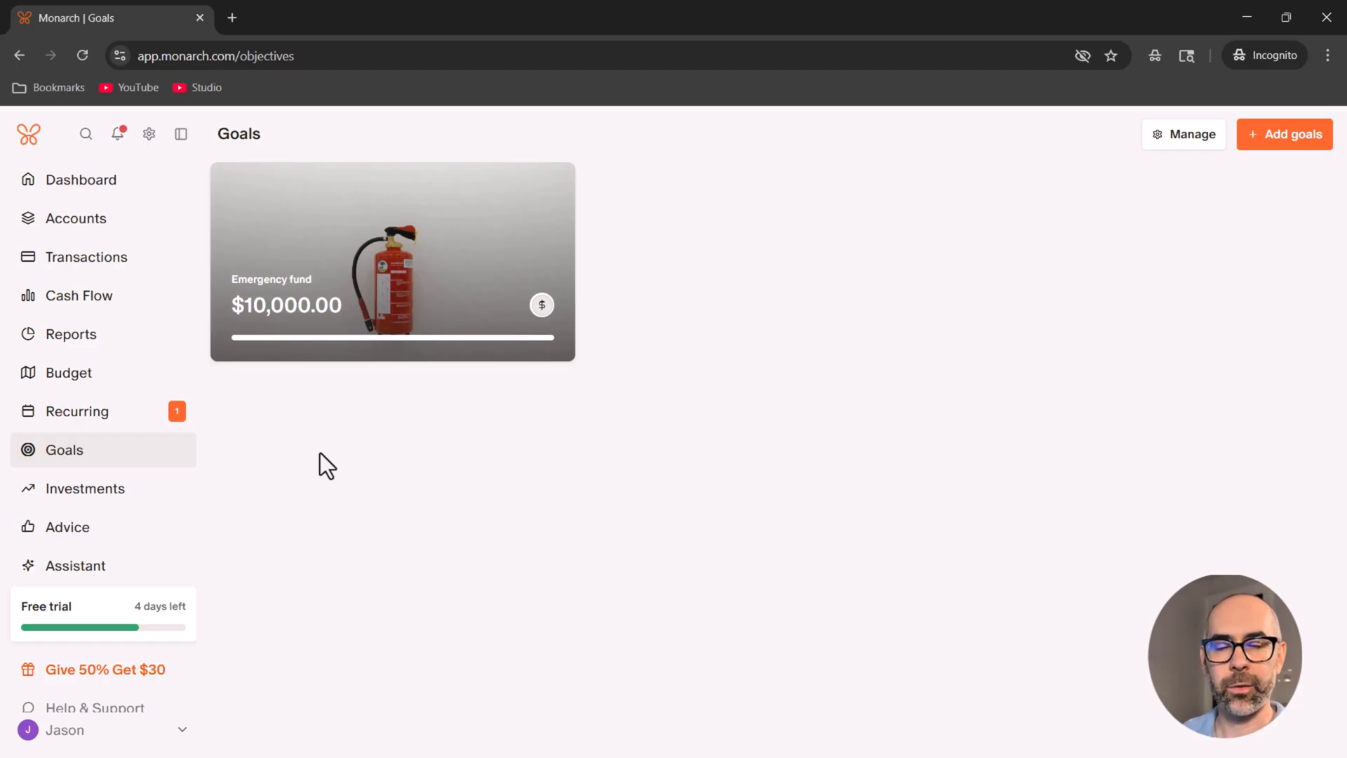
- View the $10,000 Emergency fund goal details, dismiss the priority prompt, then go to Investments
left_click(392, 261)
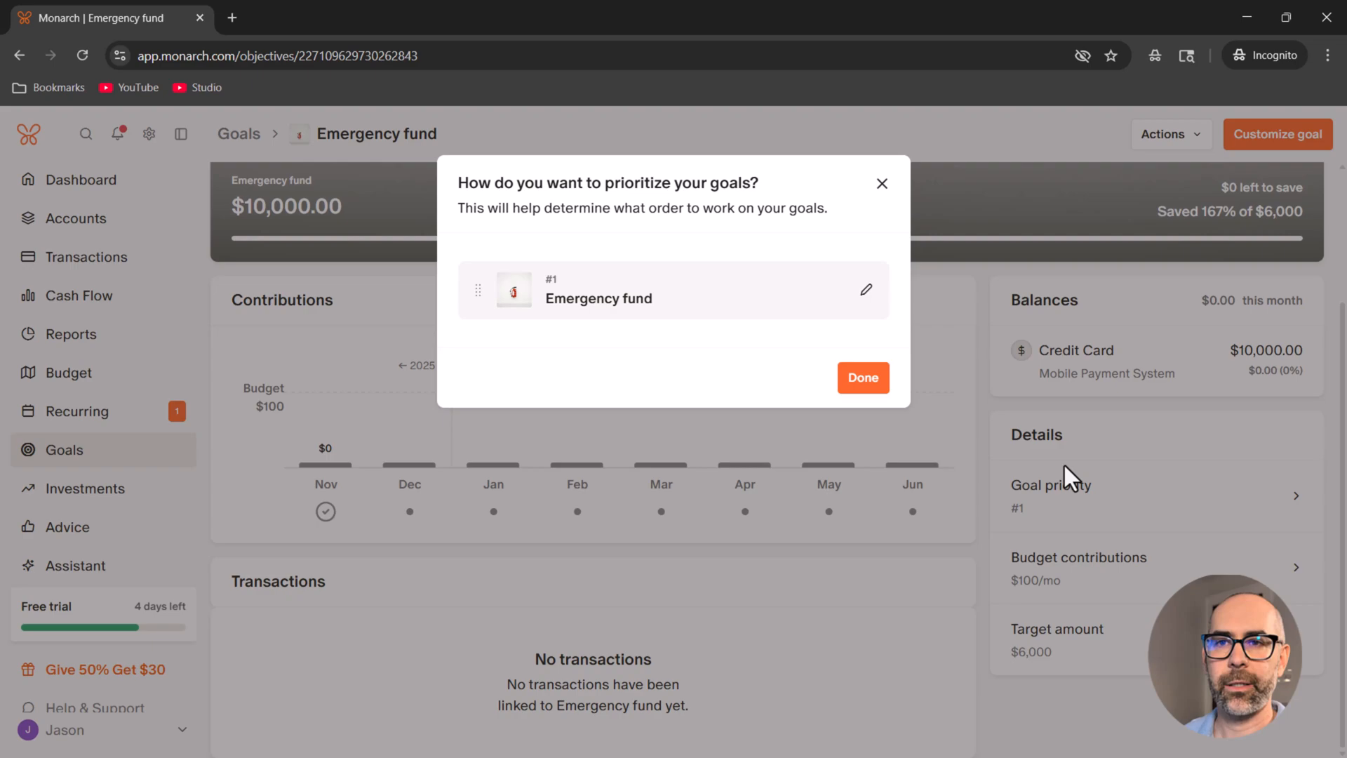
left_click(863, 377)
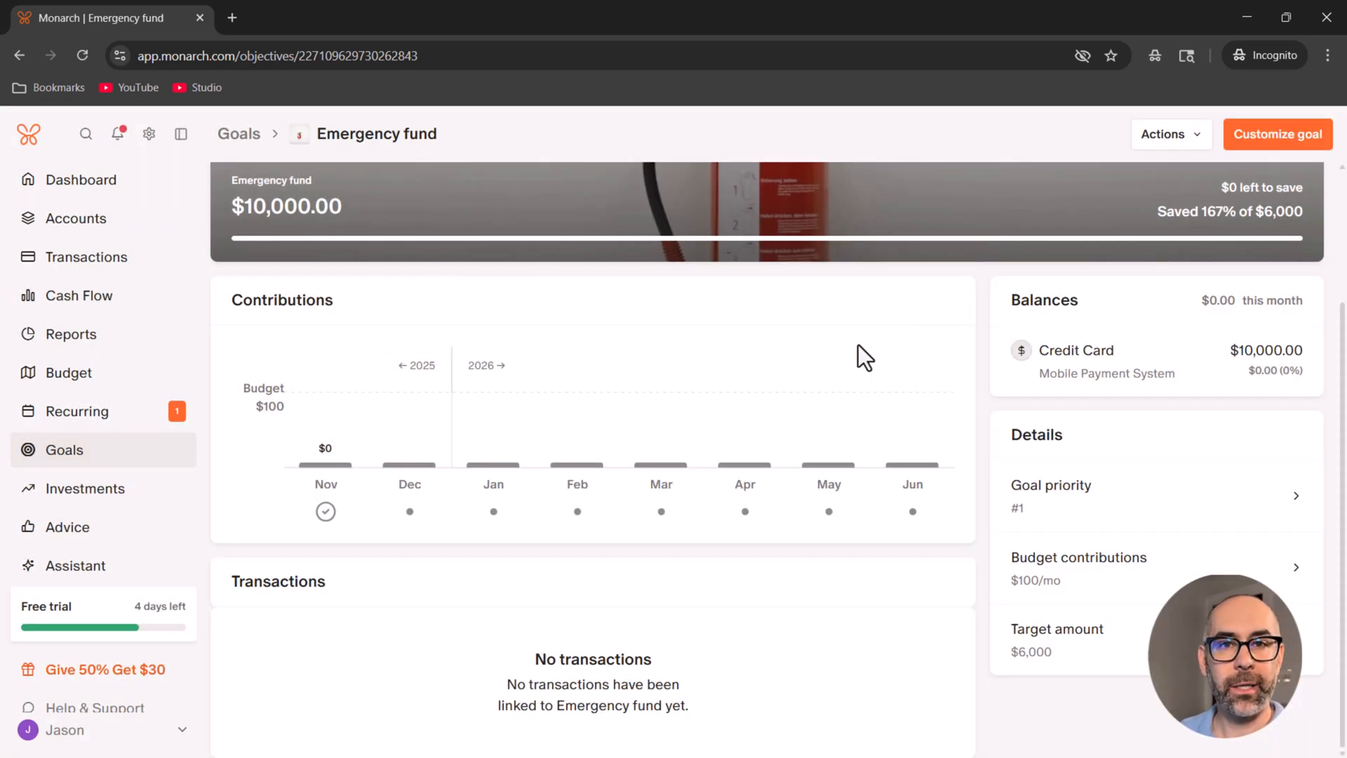
mouse_move(859, 345)
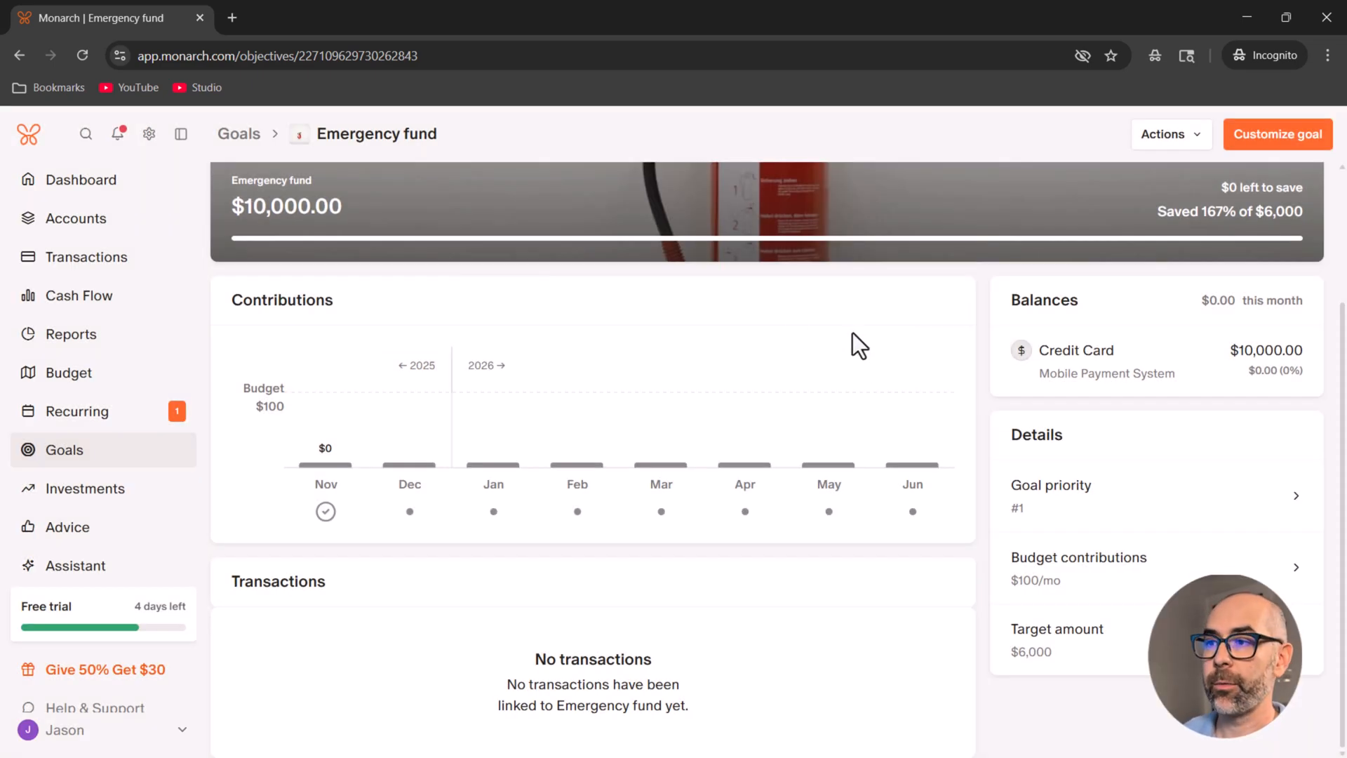
mouse_move(86, 489)
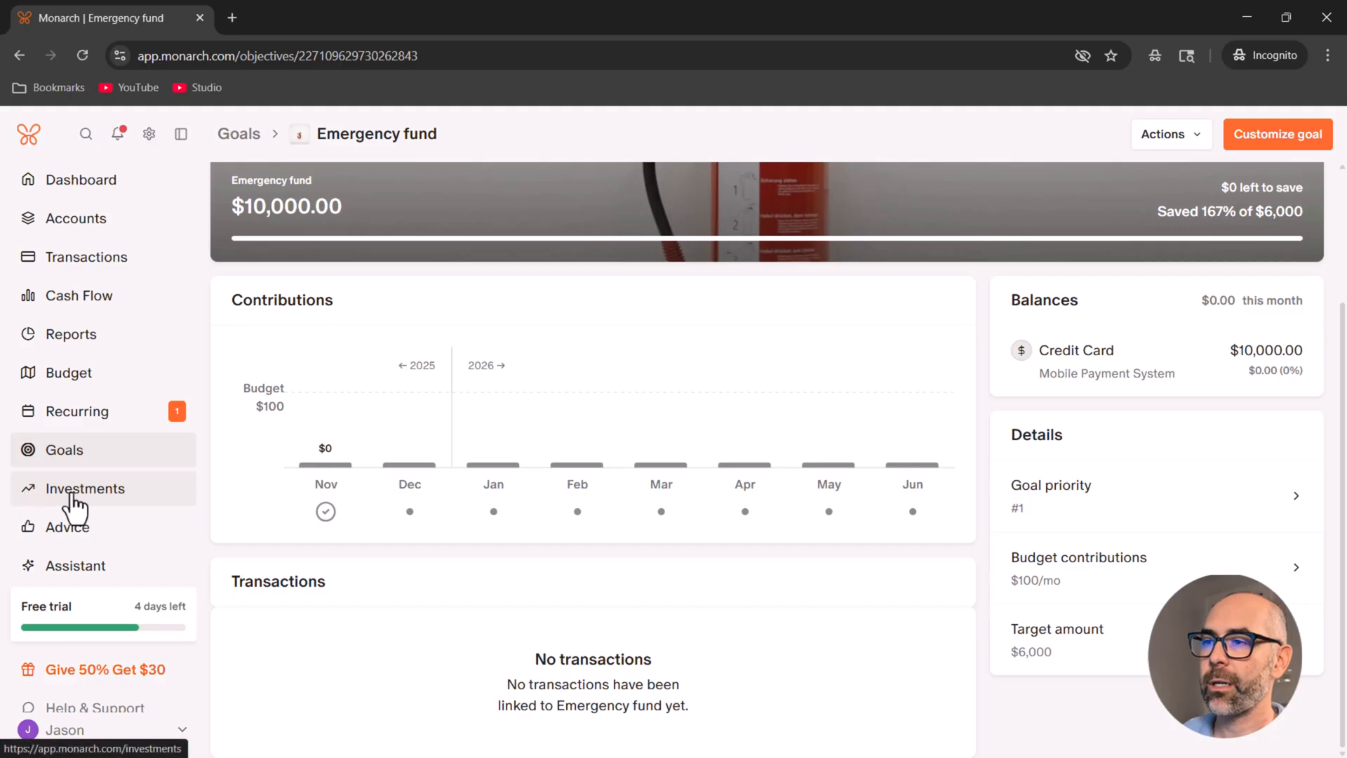
left_click(85, 489)
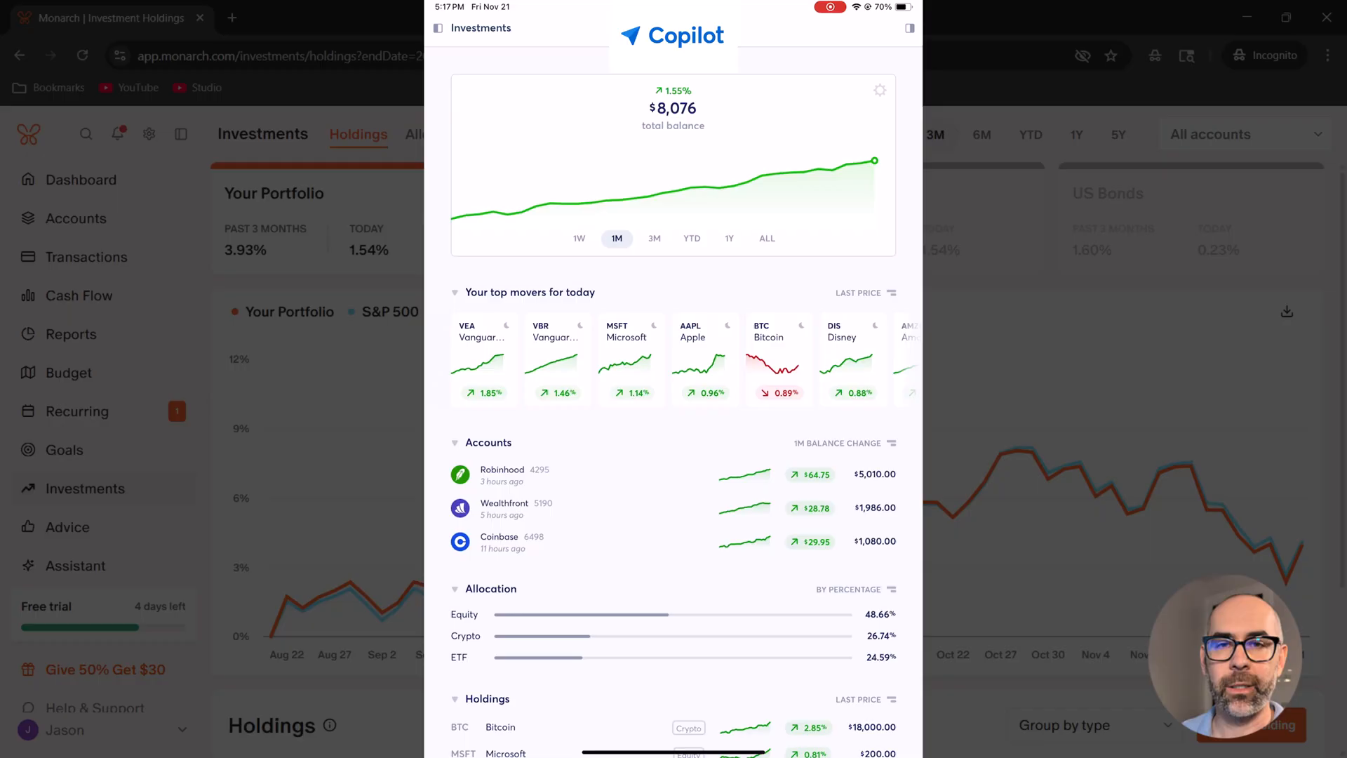
- Review Holdings performance against the S&P 500, then return to the Emergency fund goal
left_click(766, 238)
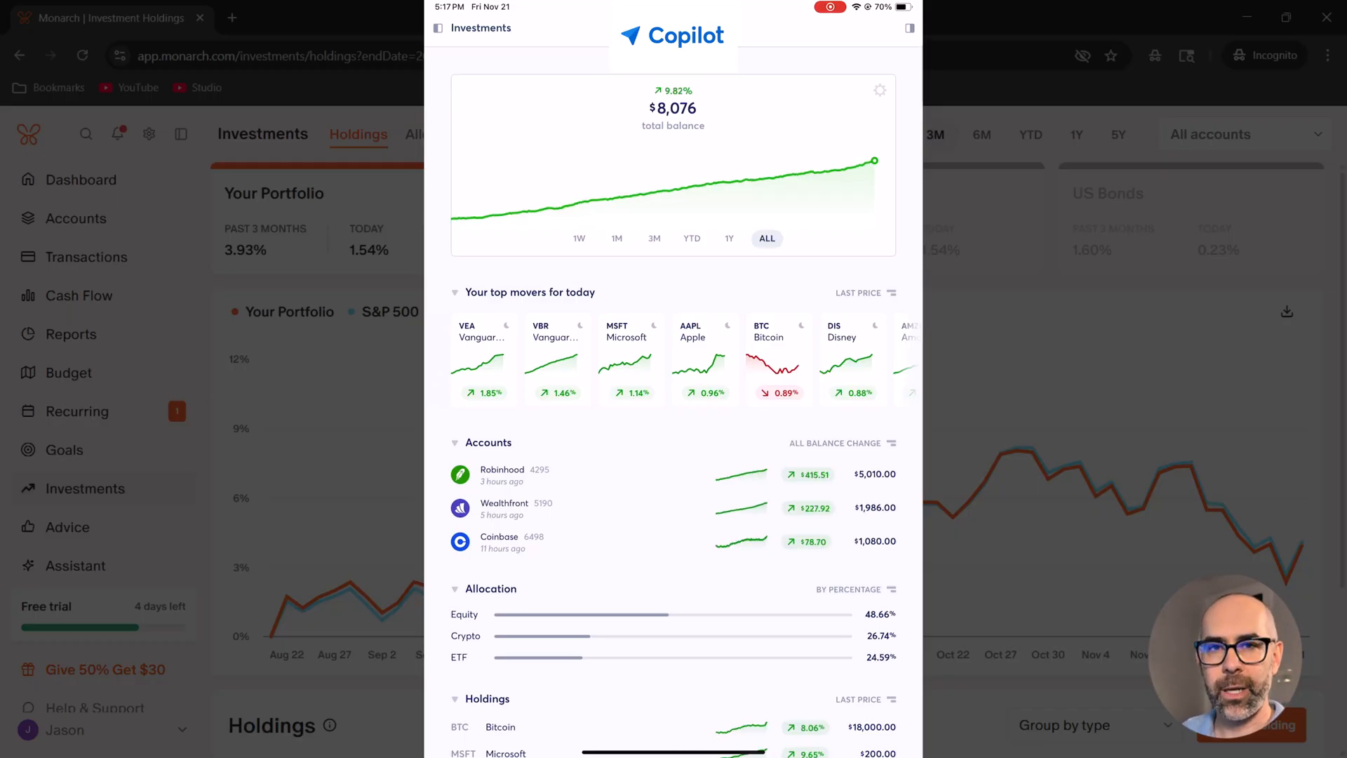
scroll("down", 3)
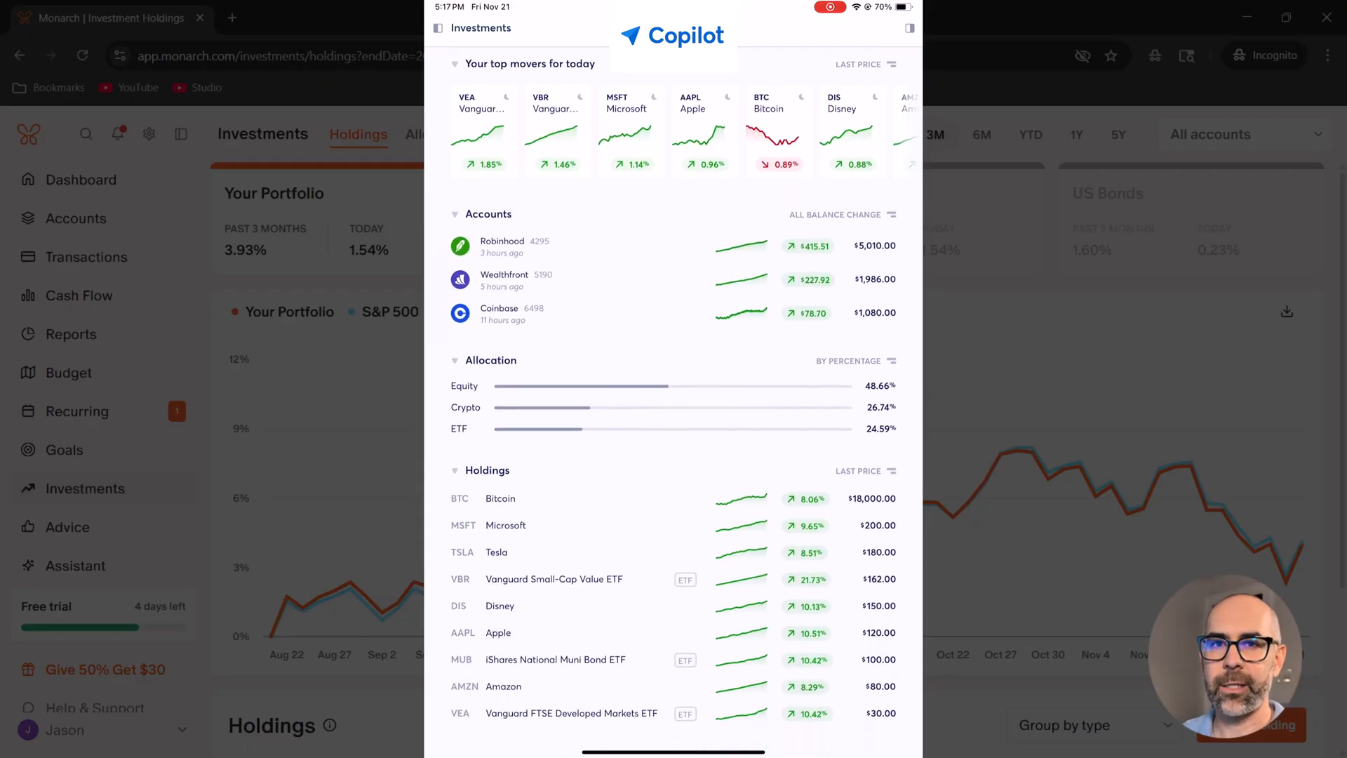
scroll("down", 3)
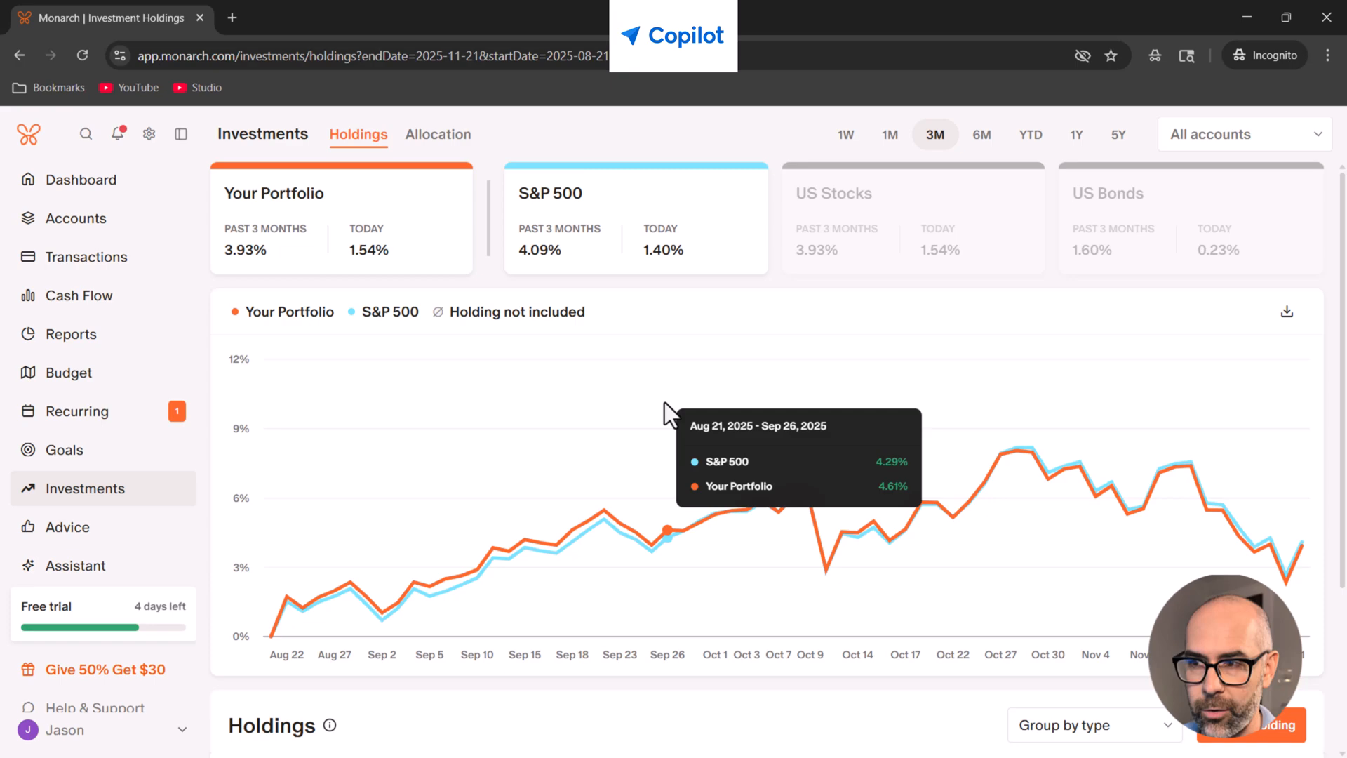
mouse_move(652, 408)
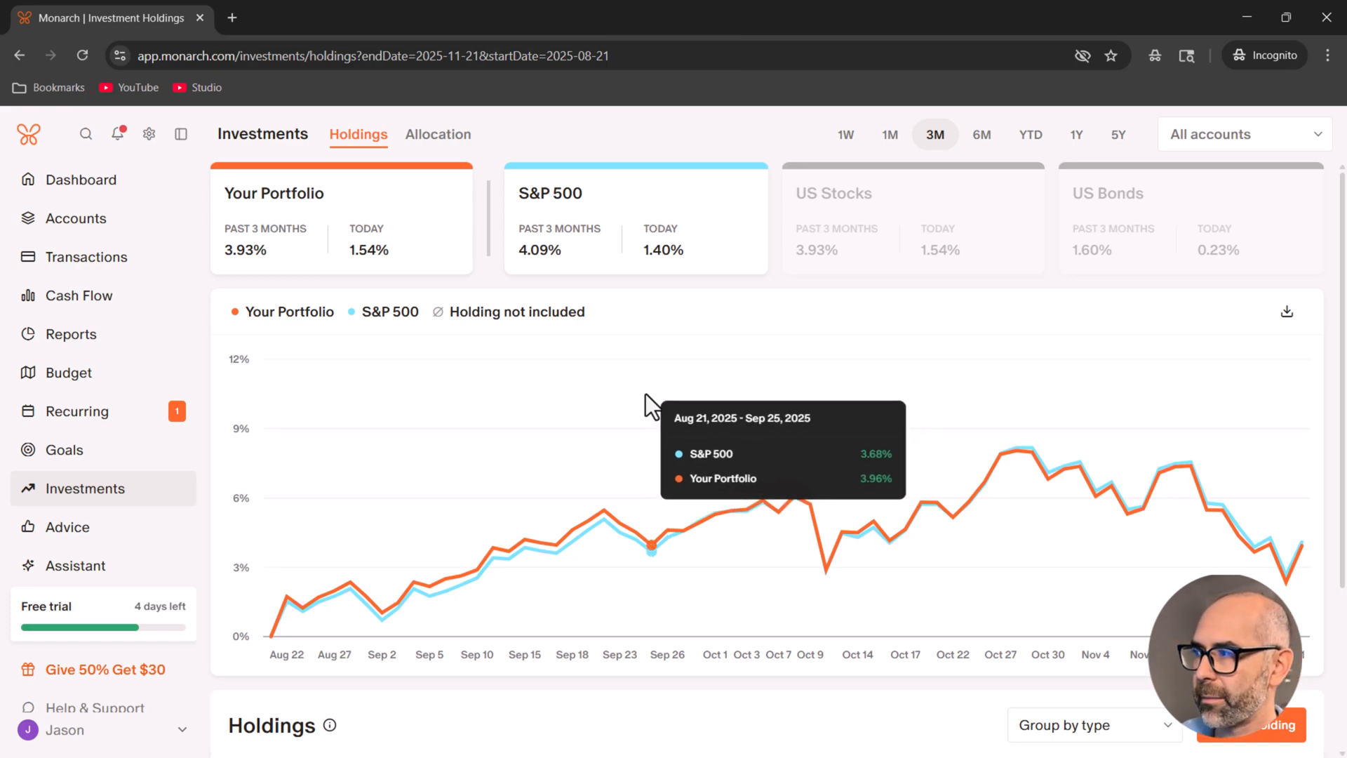
left_click(63, 449)
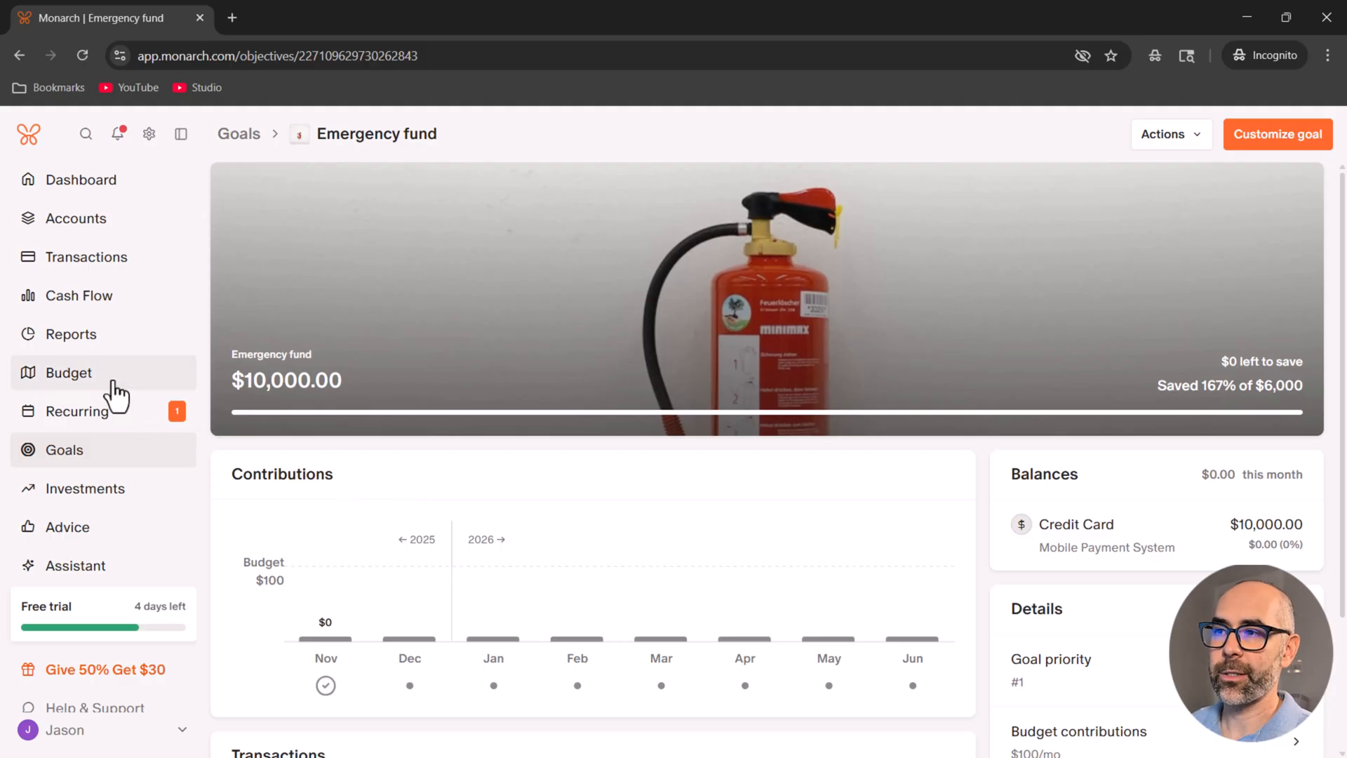
- Scroll through the November 2025 budget categories
left_click(67, 371)
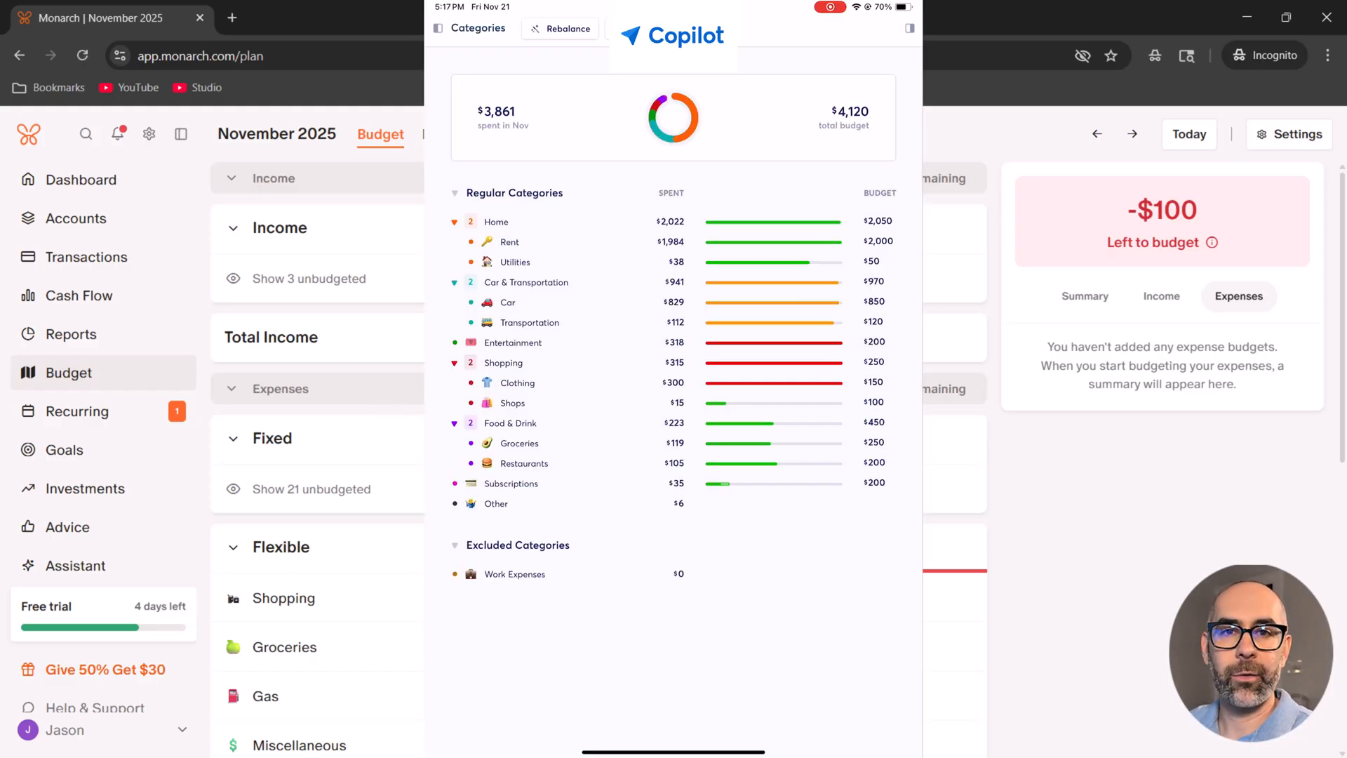
left_click(508, 301)
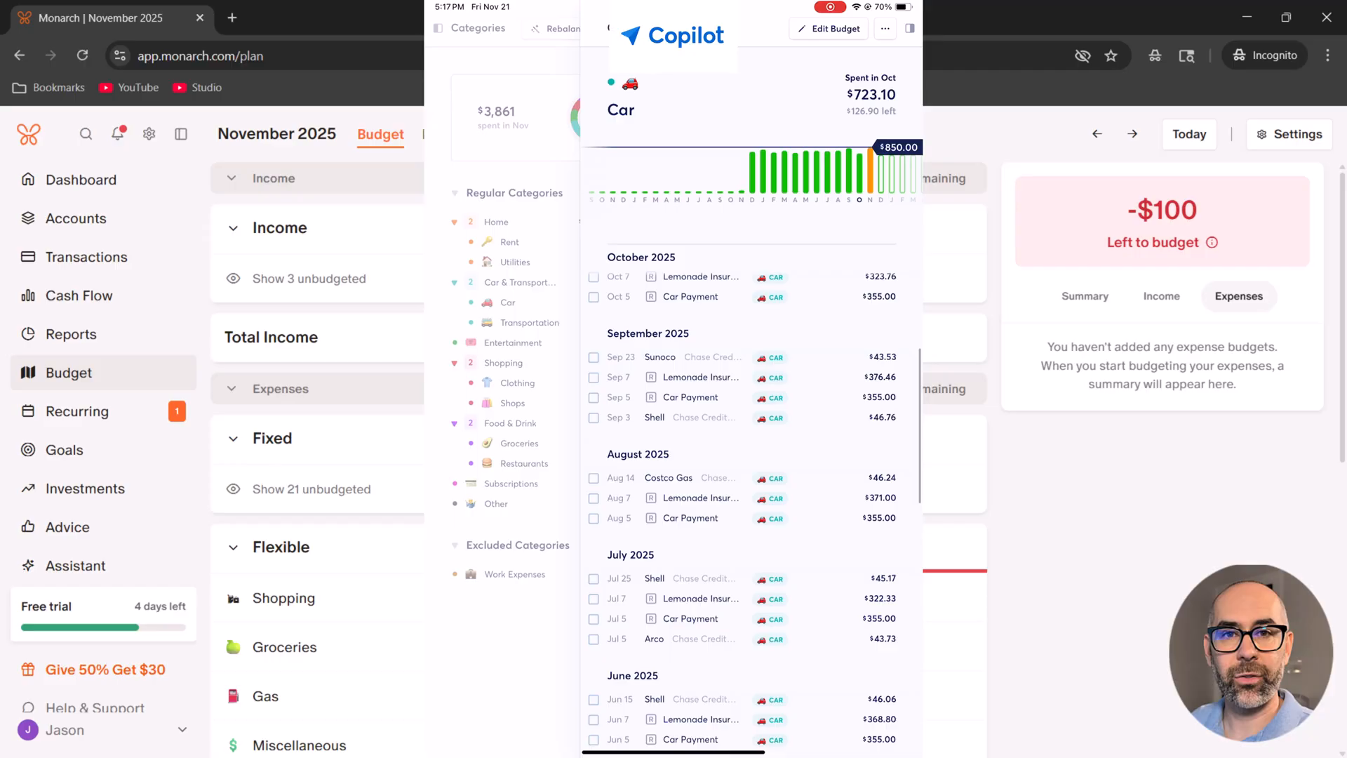
scroll("down", 3)
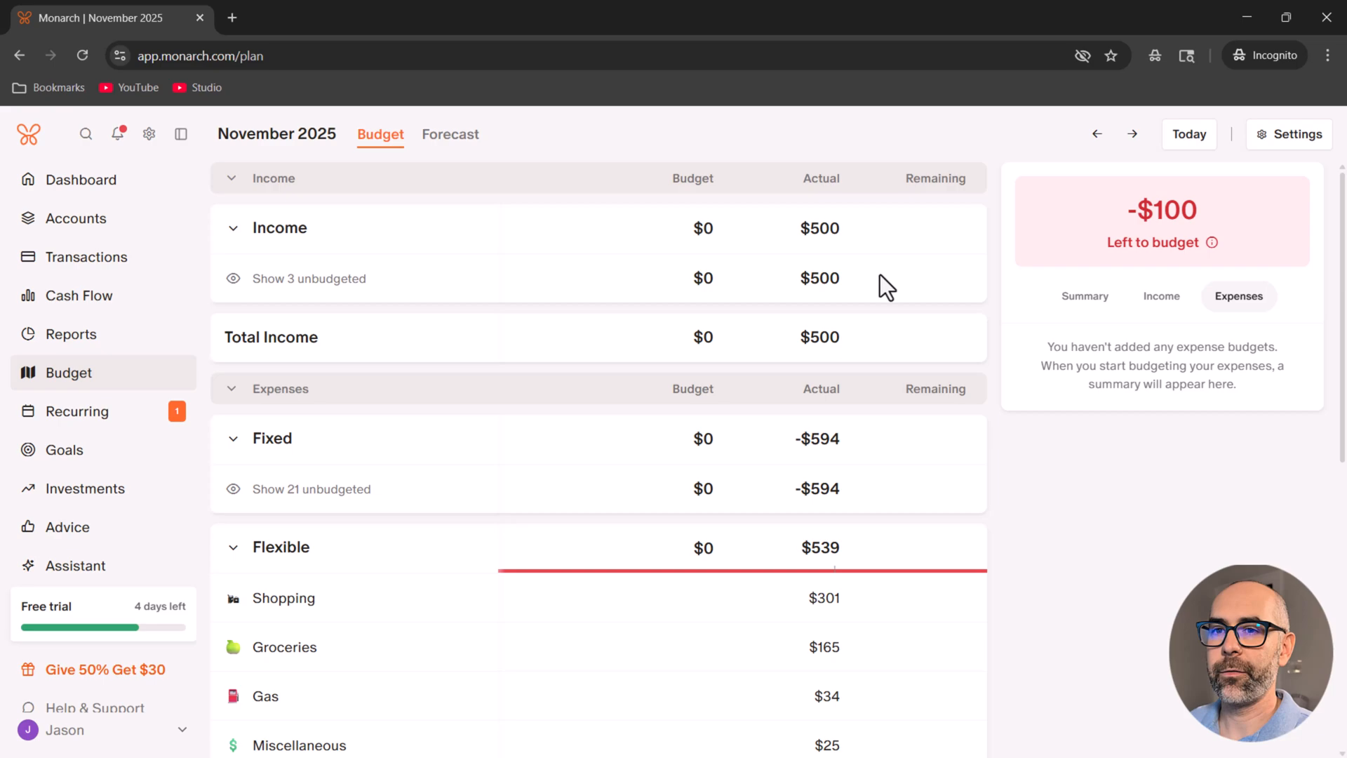
mouse_move(488, 478)
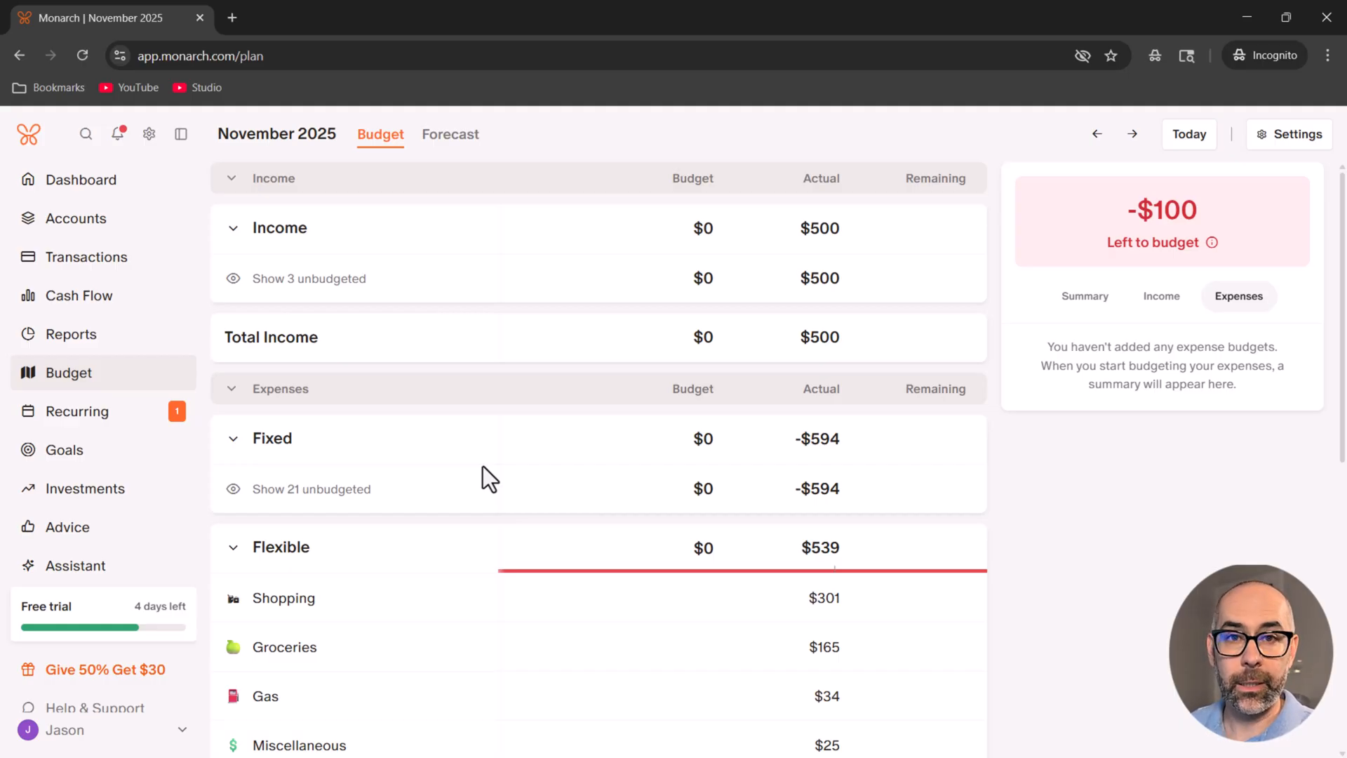
scroll("down", 3)
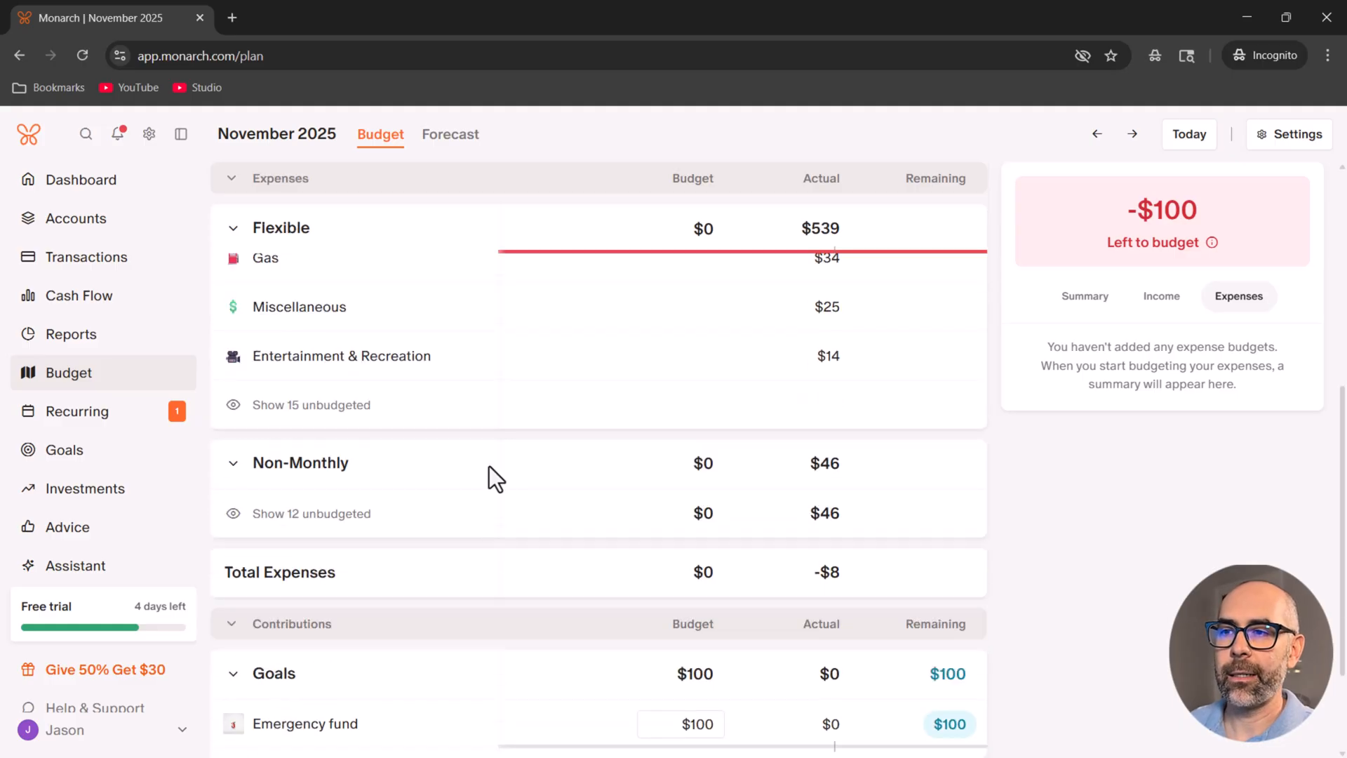
left_click(231, 227)
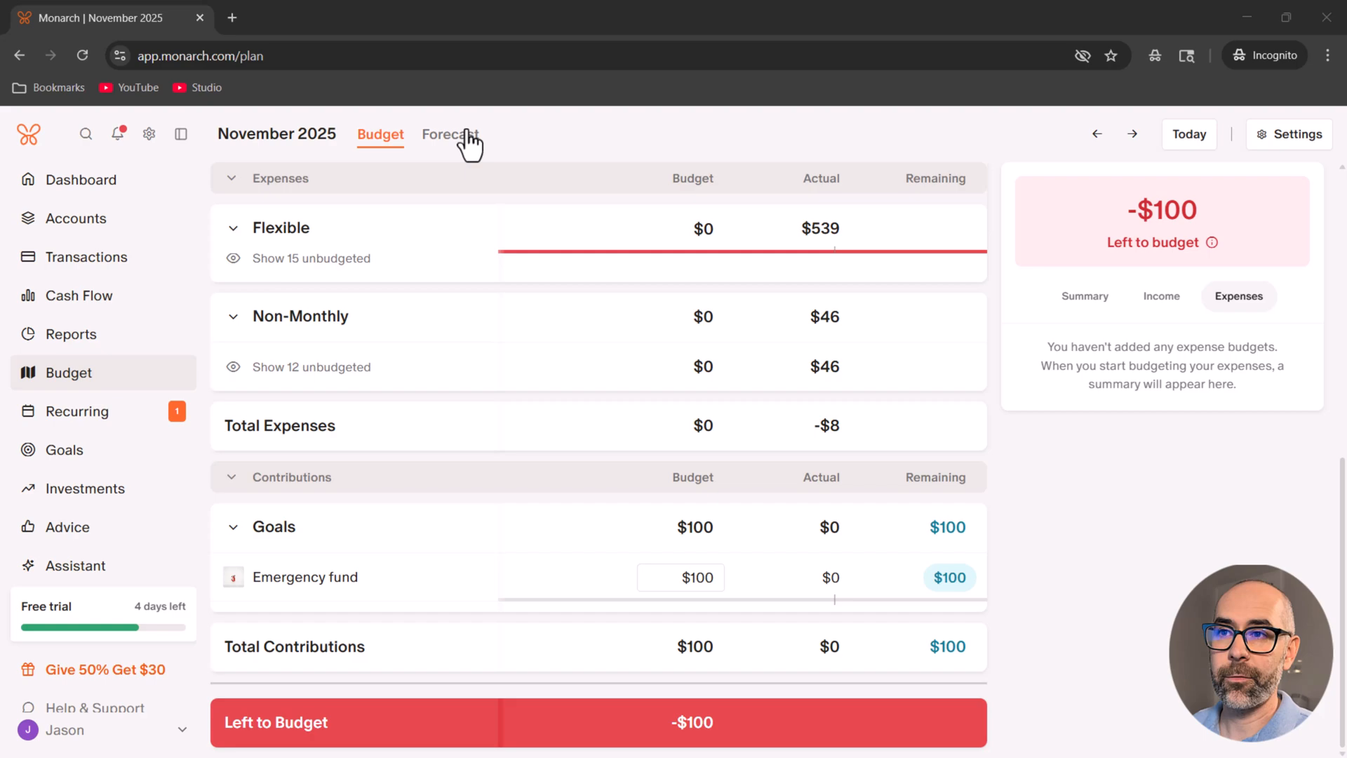
- Switch to the 2025 month-by-month Forecast, then go to the cash flow report
left_click(451, 134)
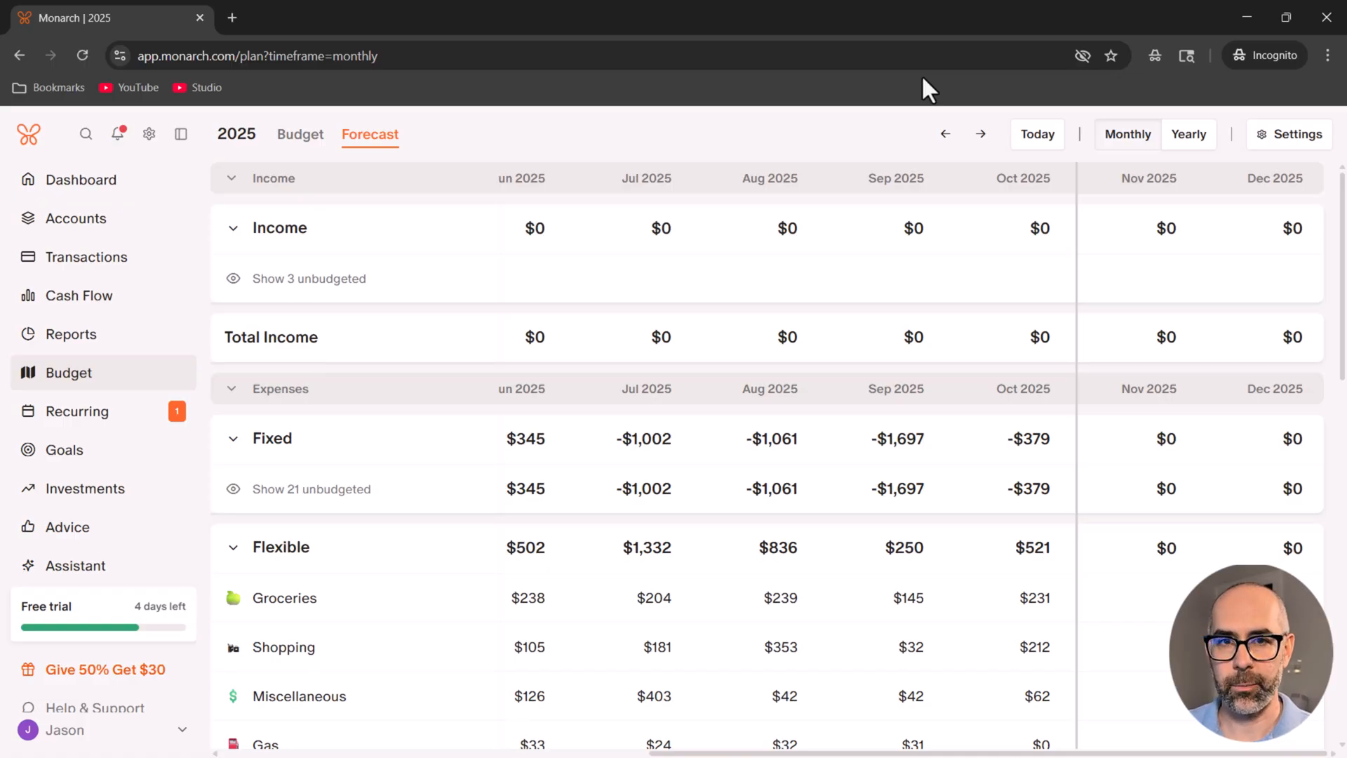
left_click(71, 334)
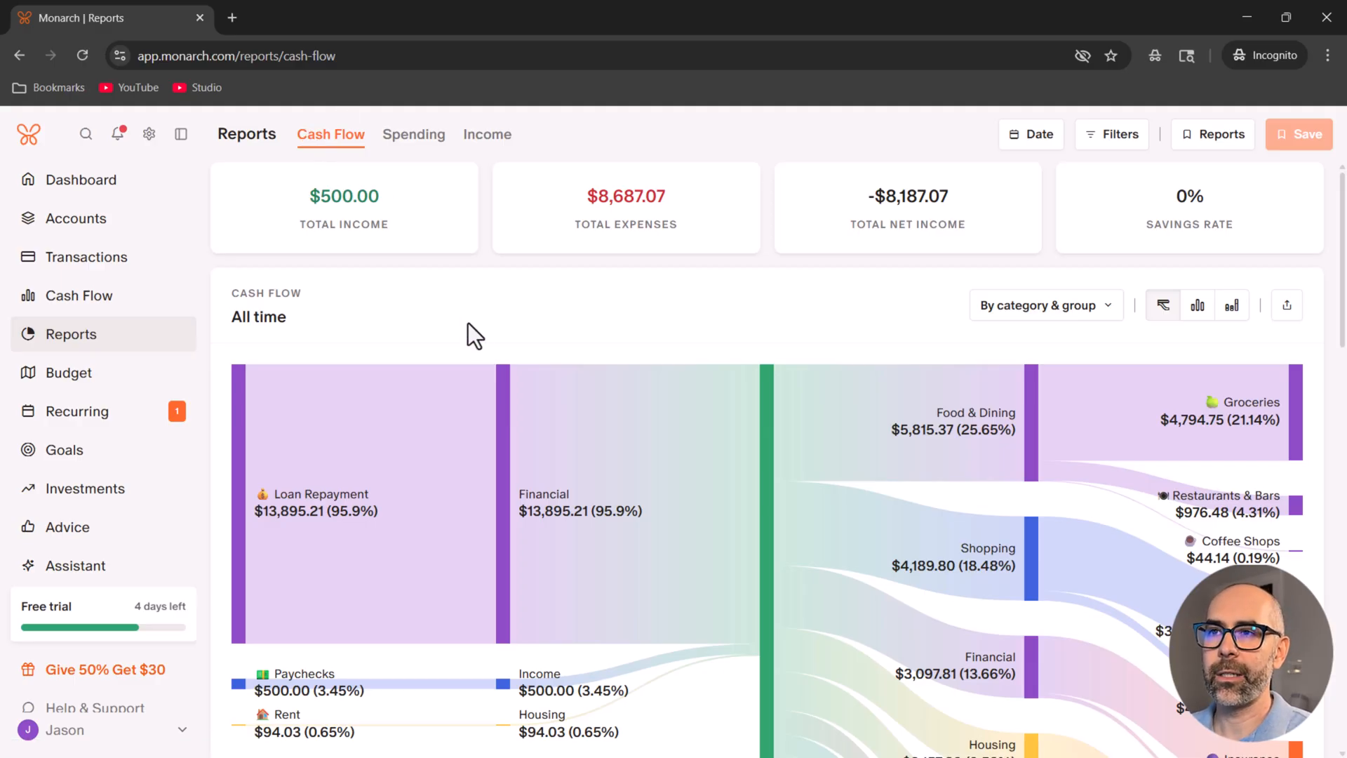
mouse_move(667, 315)
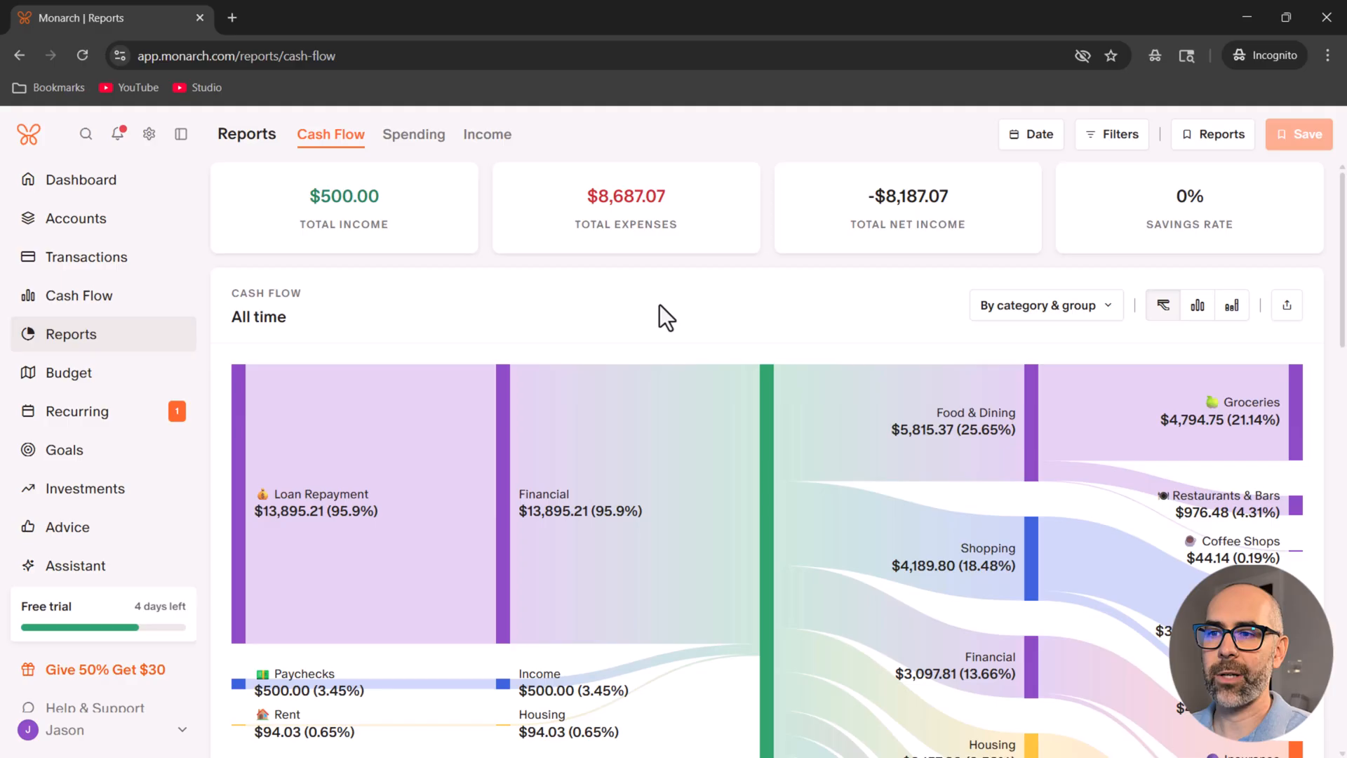
- Review the all-time Cash Flow Sankey, then the Spending by category and Income reports
scroll("down", 3)
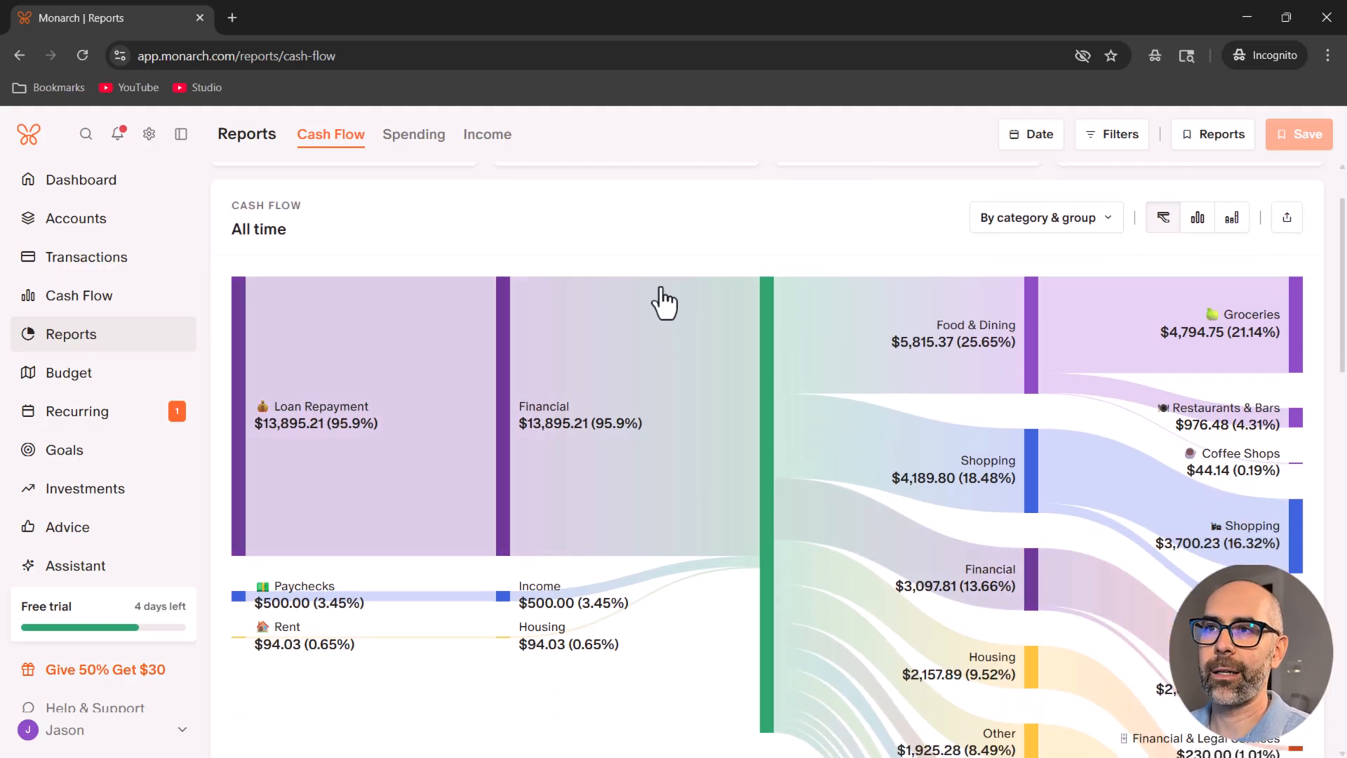
left_click(412, 134)
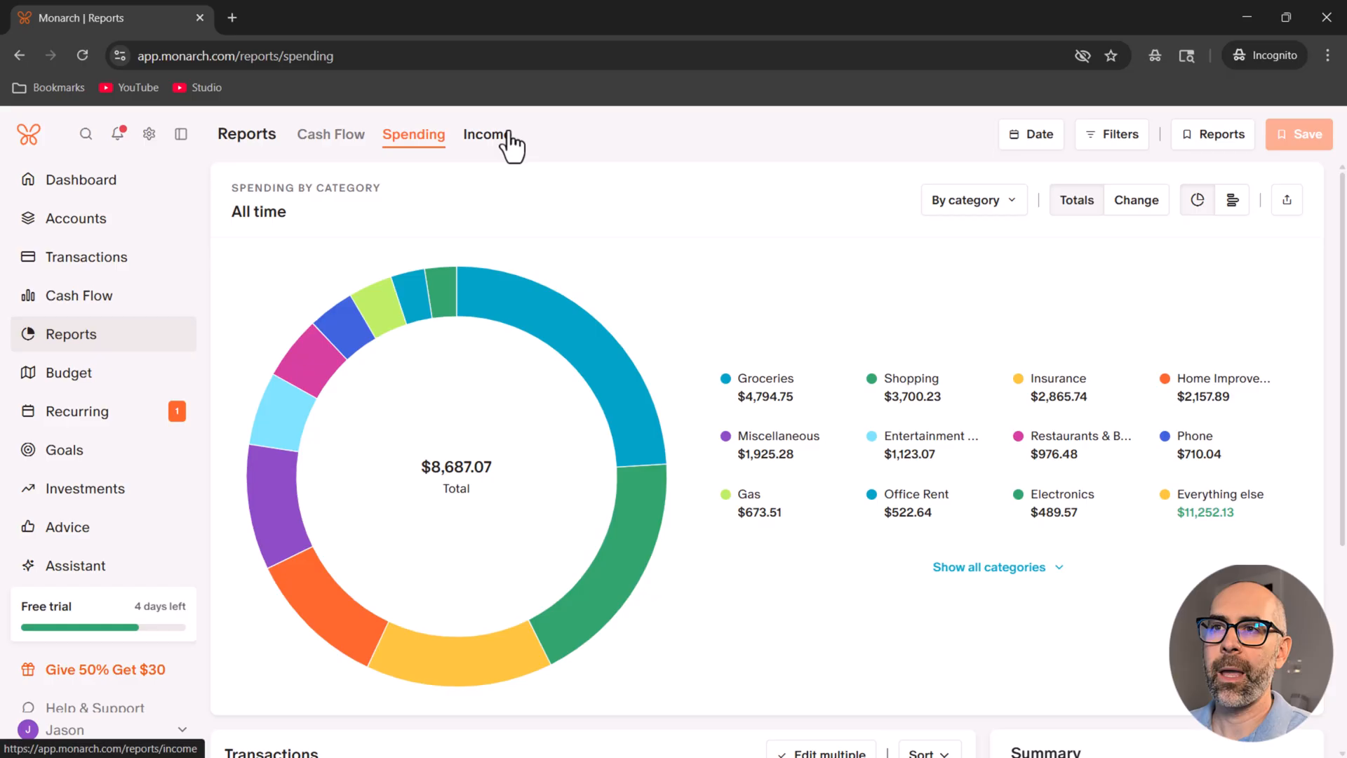
left_click(329, 134)
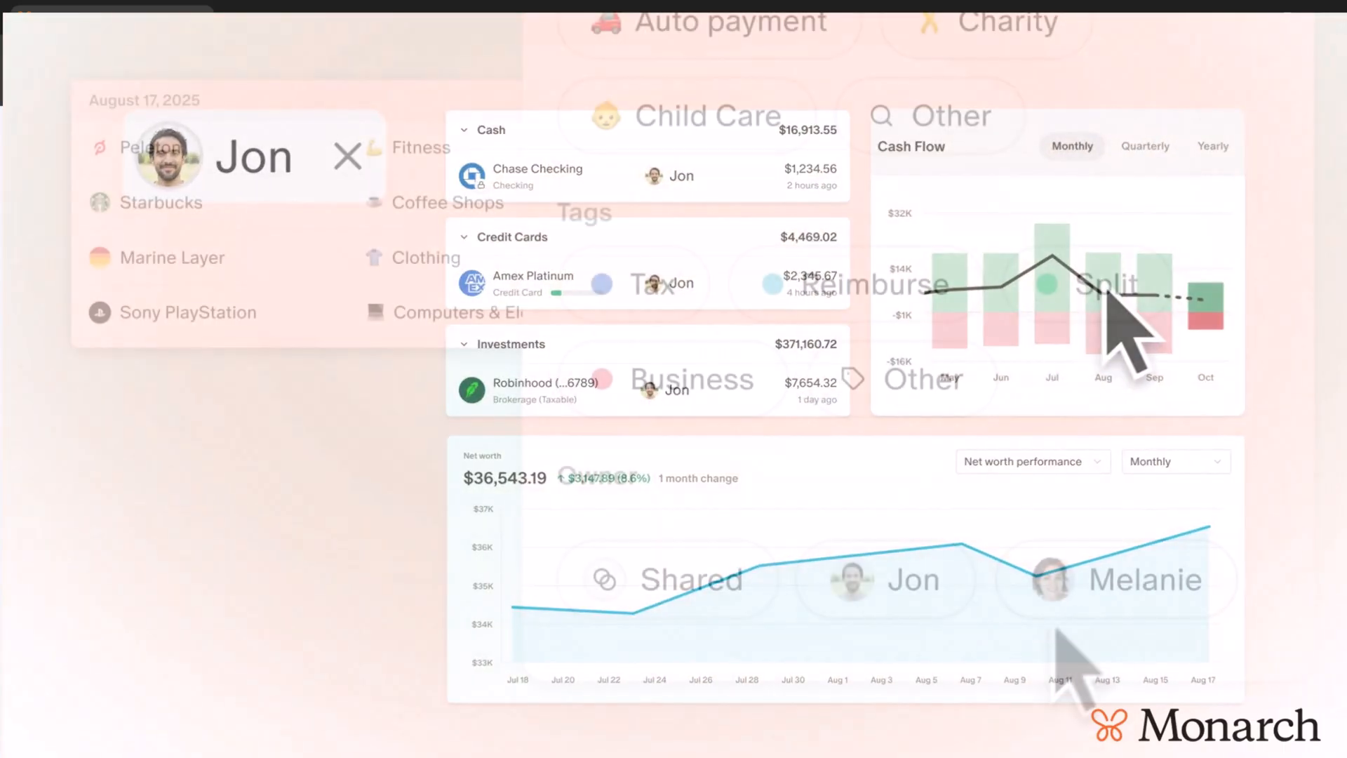
- Bring up the Assistant page with its empty question box and recommended finance questions
left_click(1115, 579)
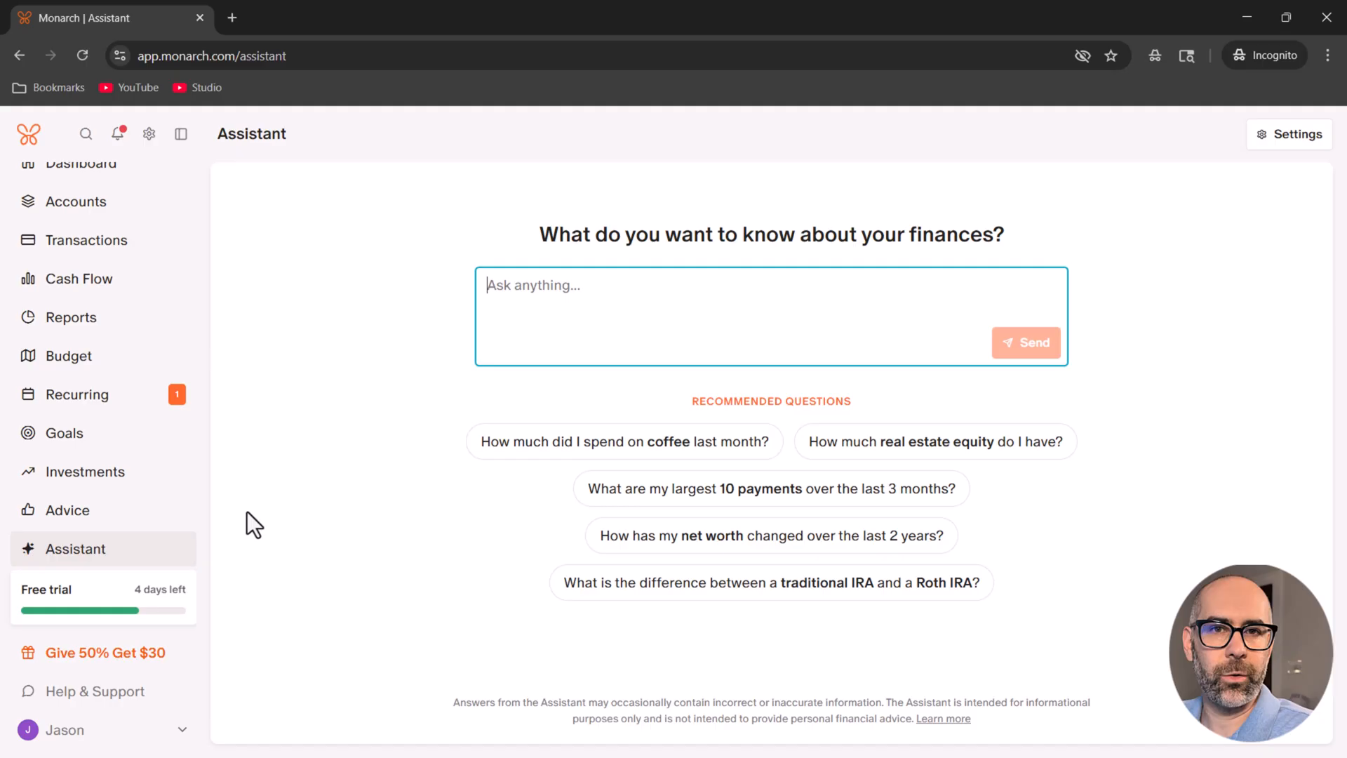
mouse_move(420, 408)
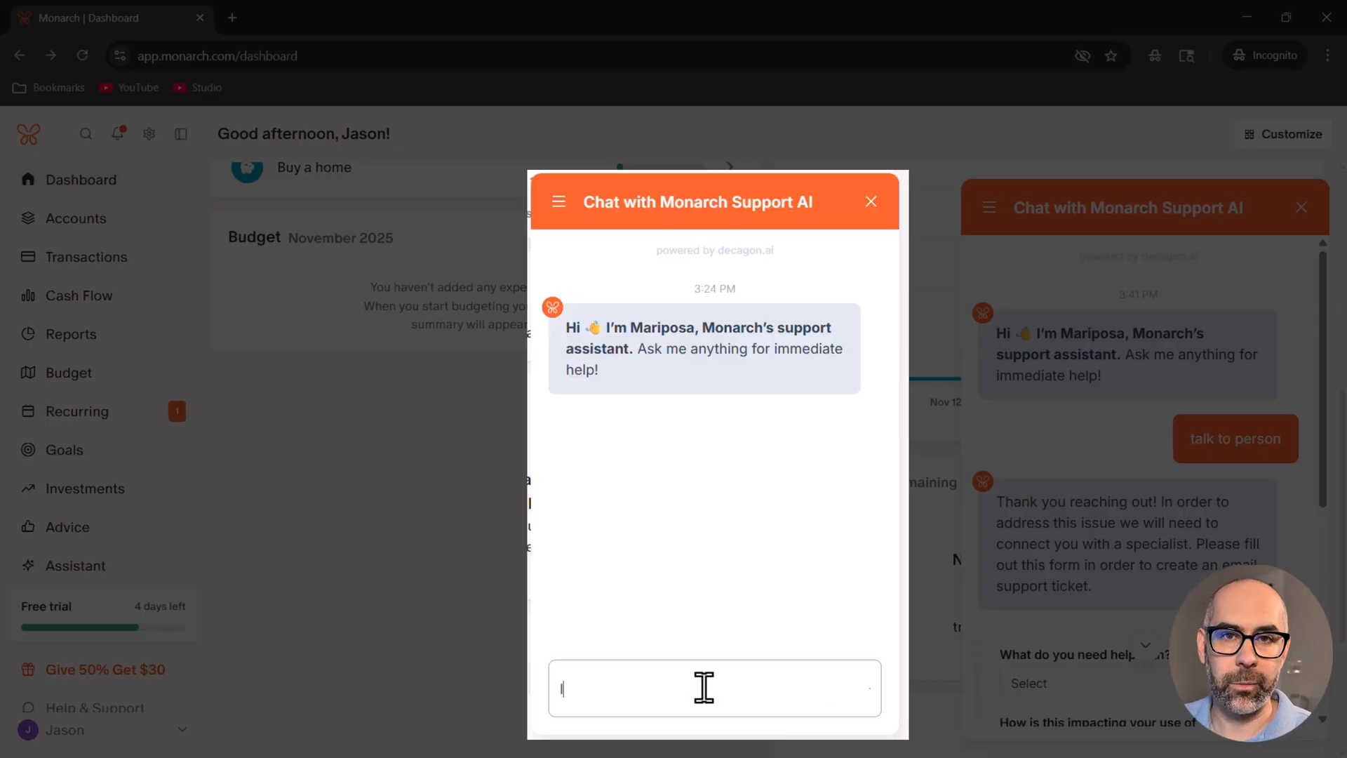
- Send the support chat a request to talk to a person, surfacing the support-ticket form
type("I'd like to tal")
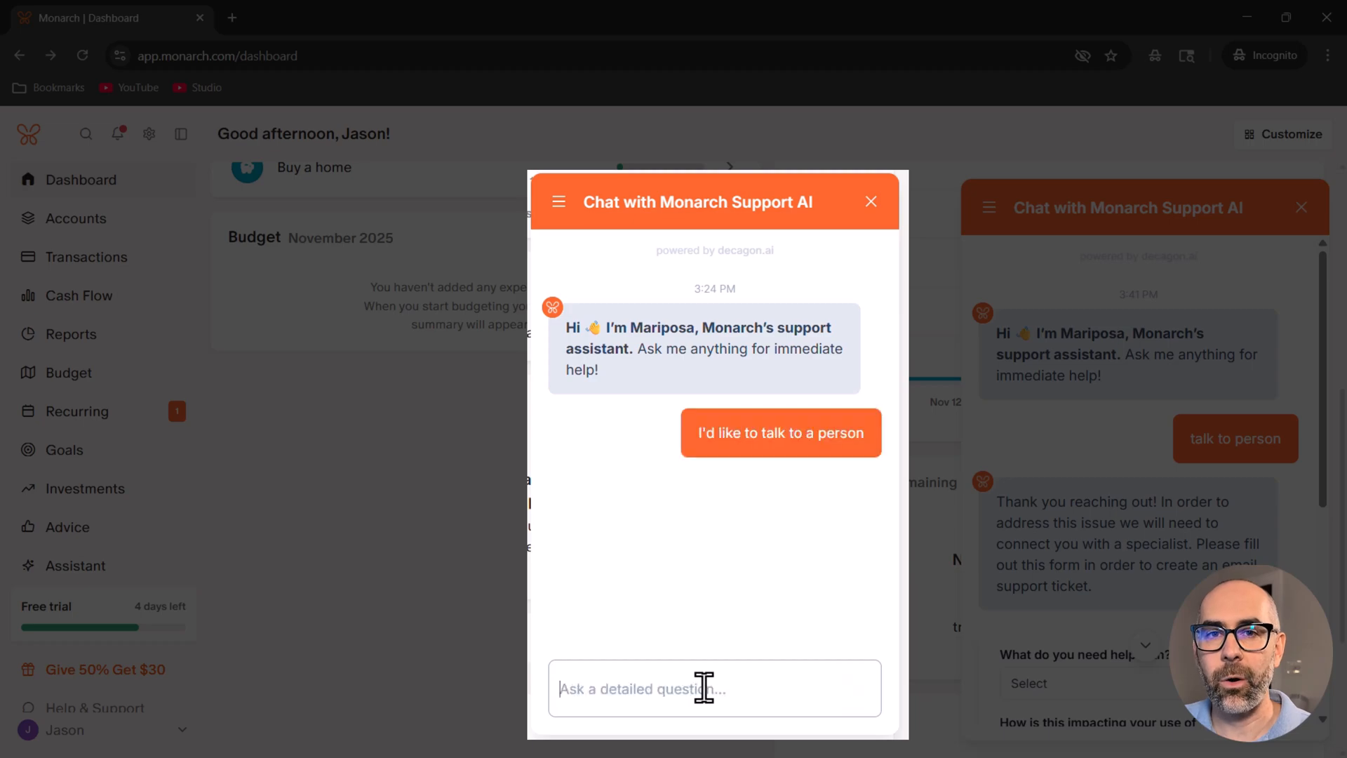
left_click(781, 432)
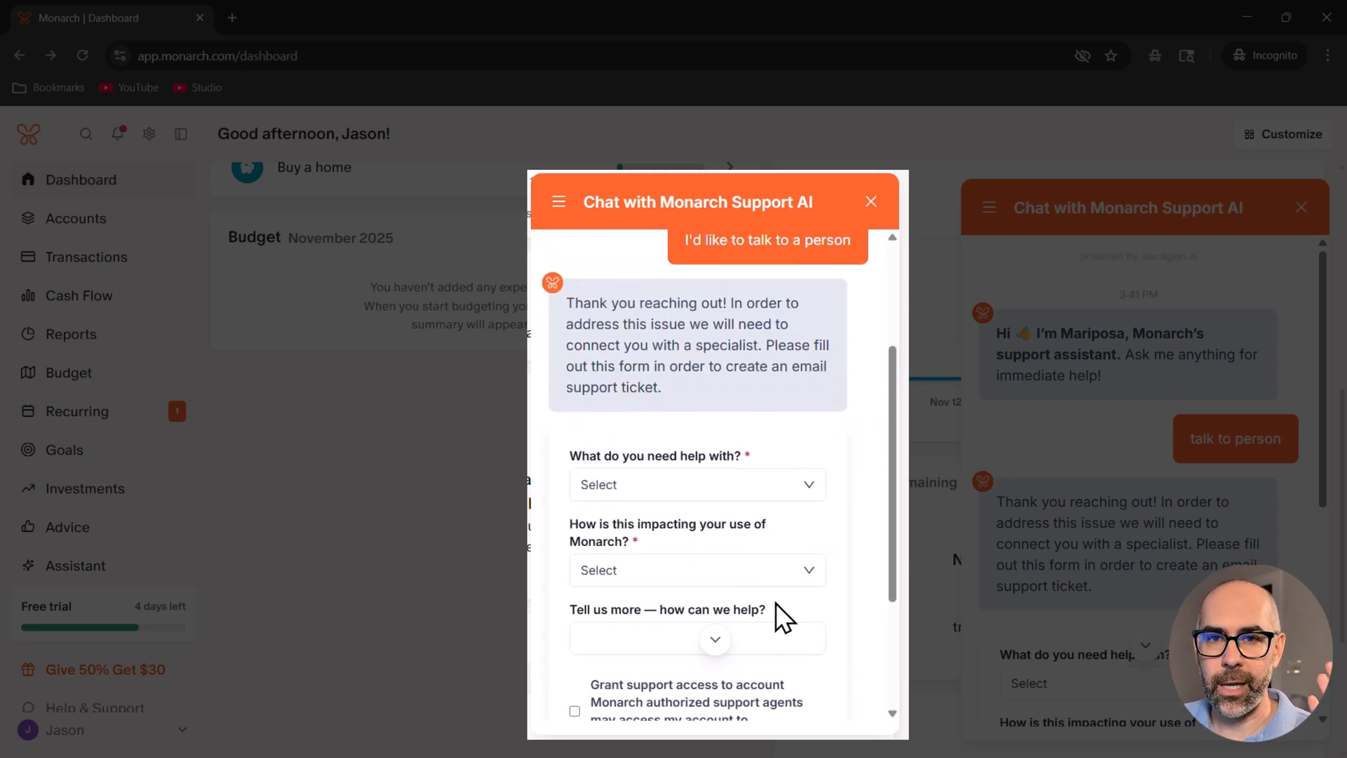